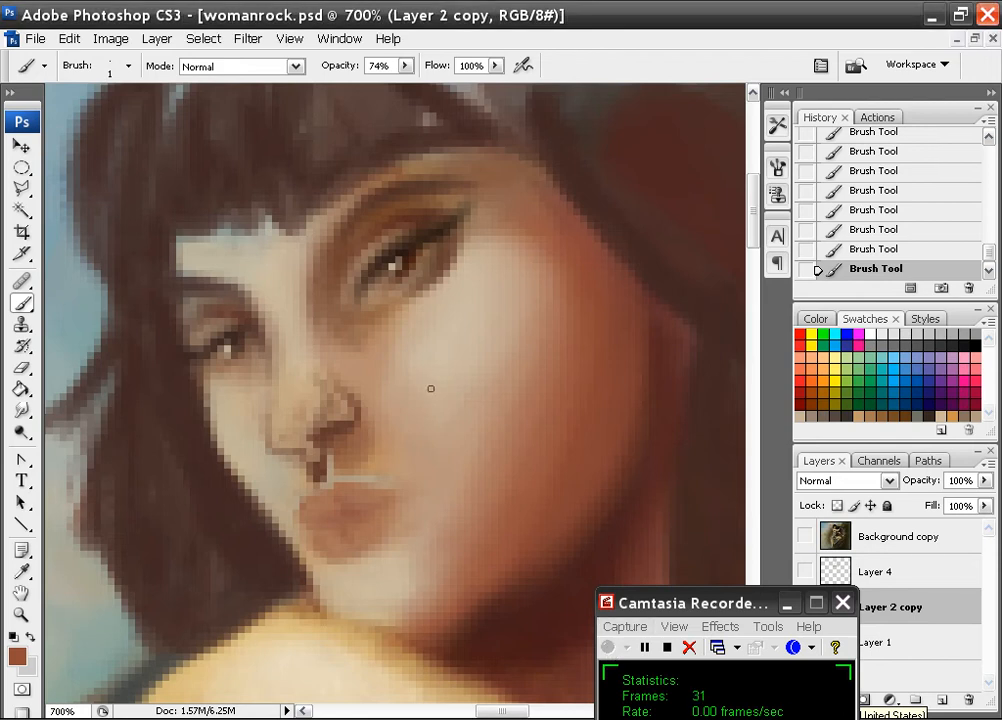
# - Sample a skin tone from the face and paint lighter warm tones over the cheek and jaw
pyautogui.click(126, 66)
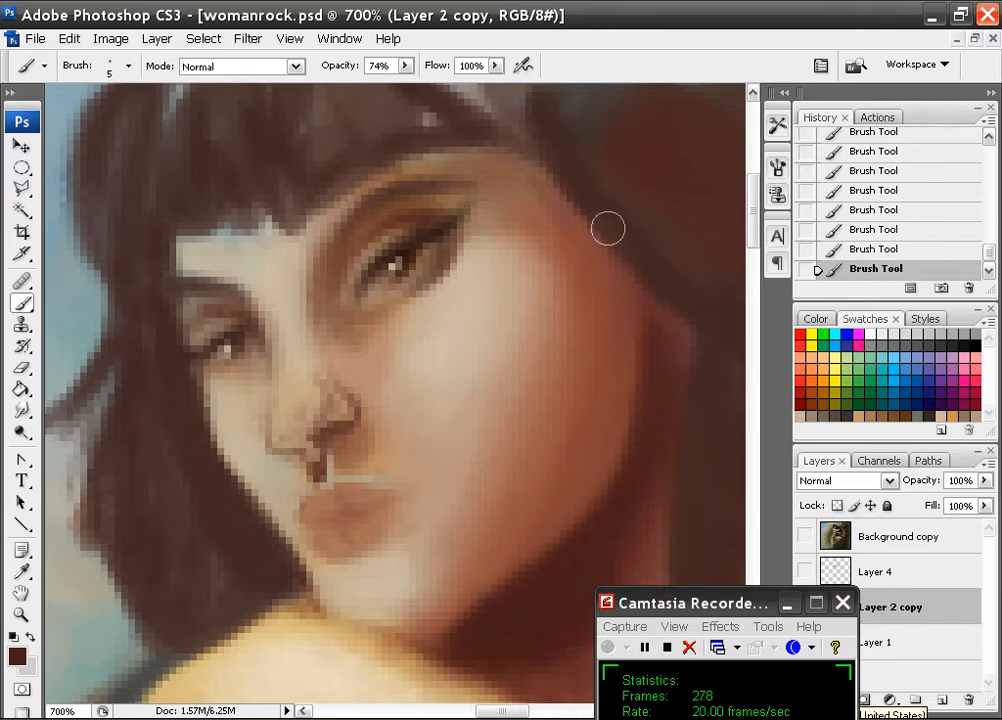
pyautogui.click(128, 66)
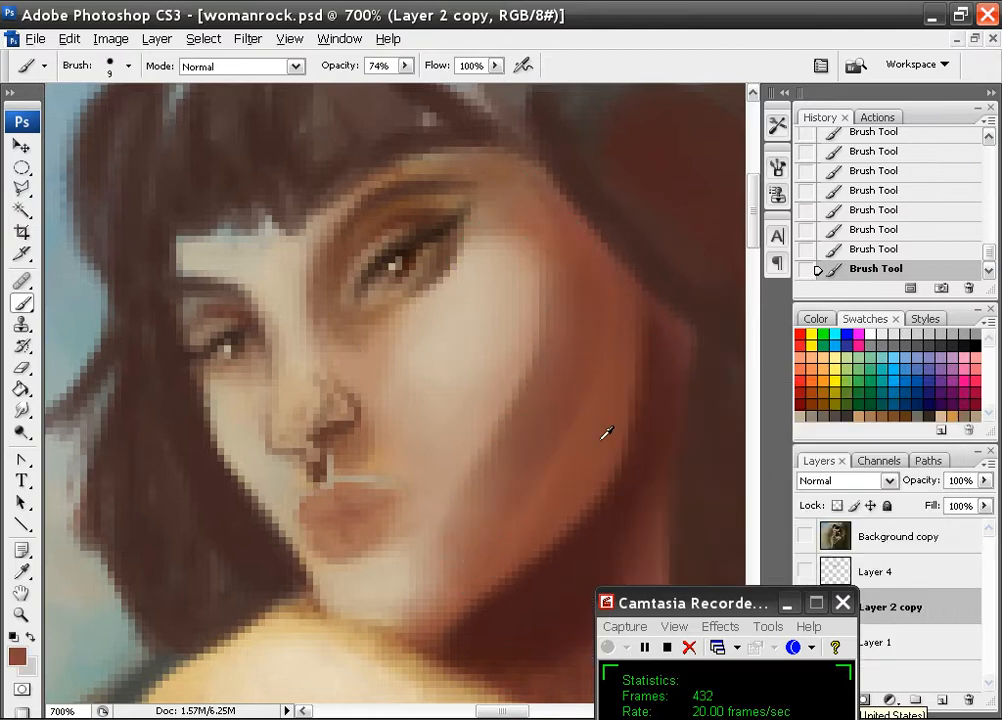
pyautogui.moveTo(568, 366)
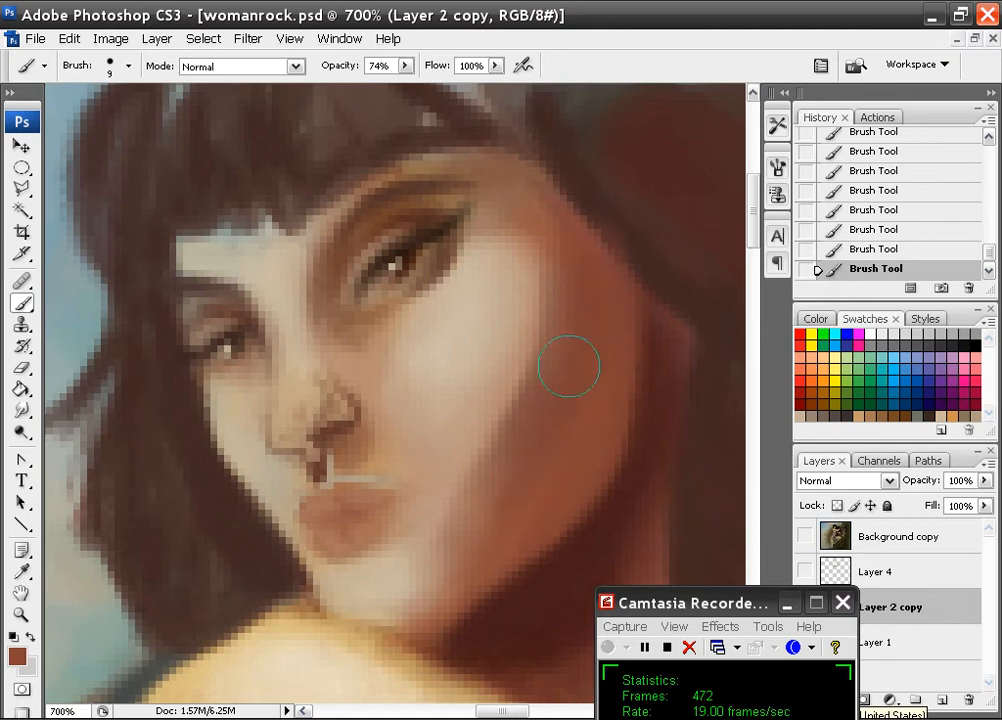
pyautogui.moveTo(502, 296)
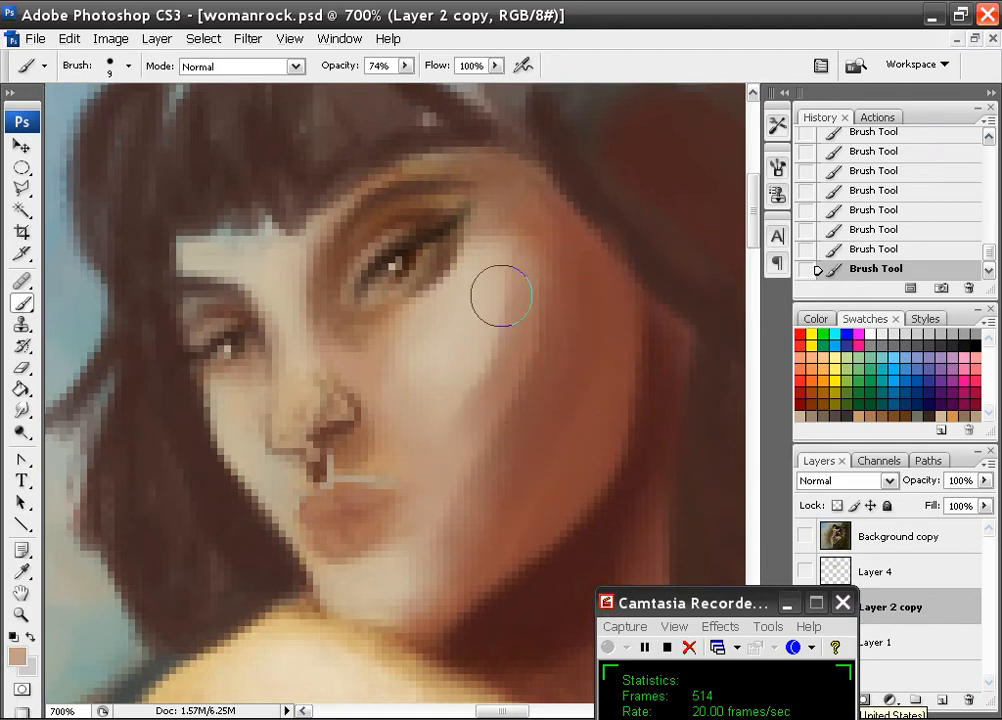
pyautogui.moveTo(502, 296); pyautogui.dragTo(476, 490)
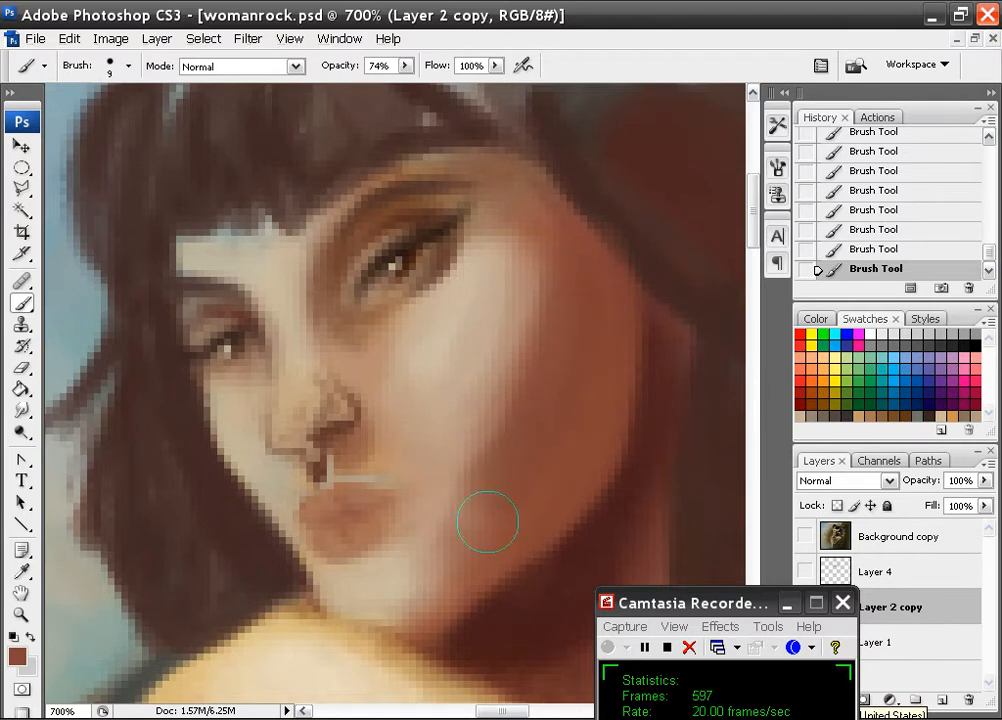
pyautogui.moveTo(432, 572)
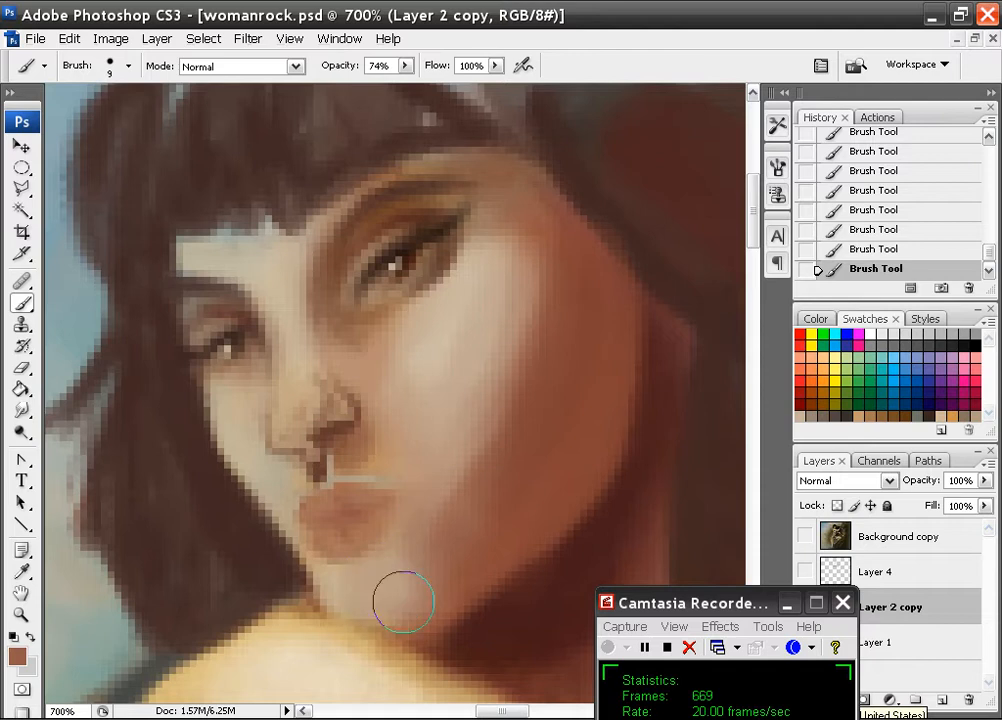
pyautogui.moveTo(492, 420)
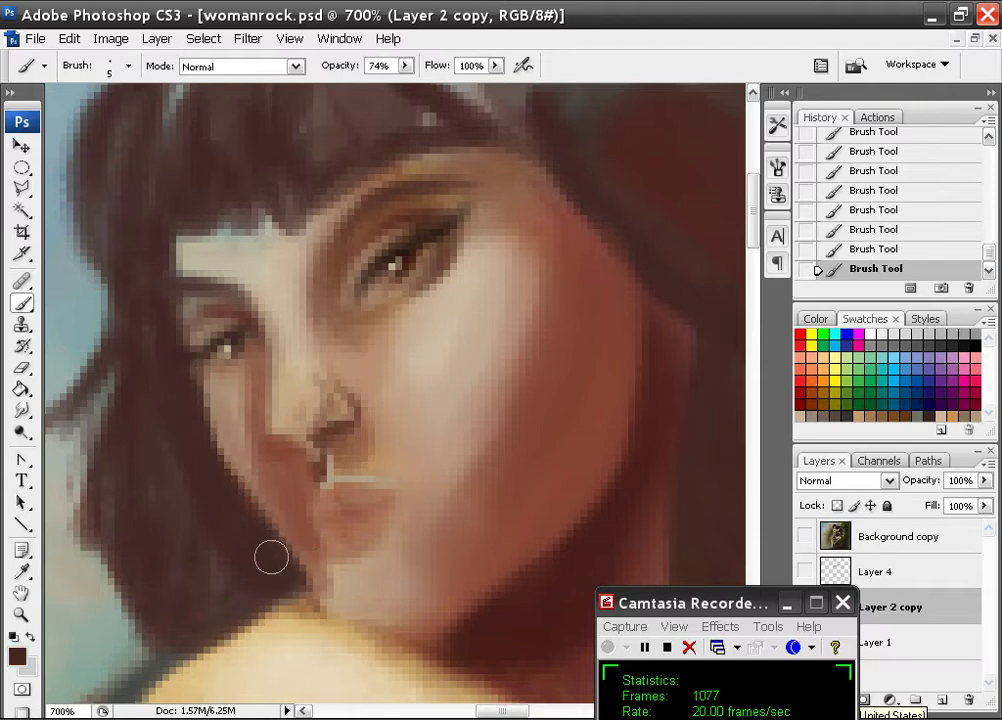
pyautogui.moveTo(280, 352)
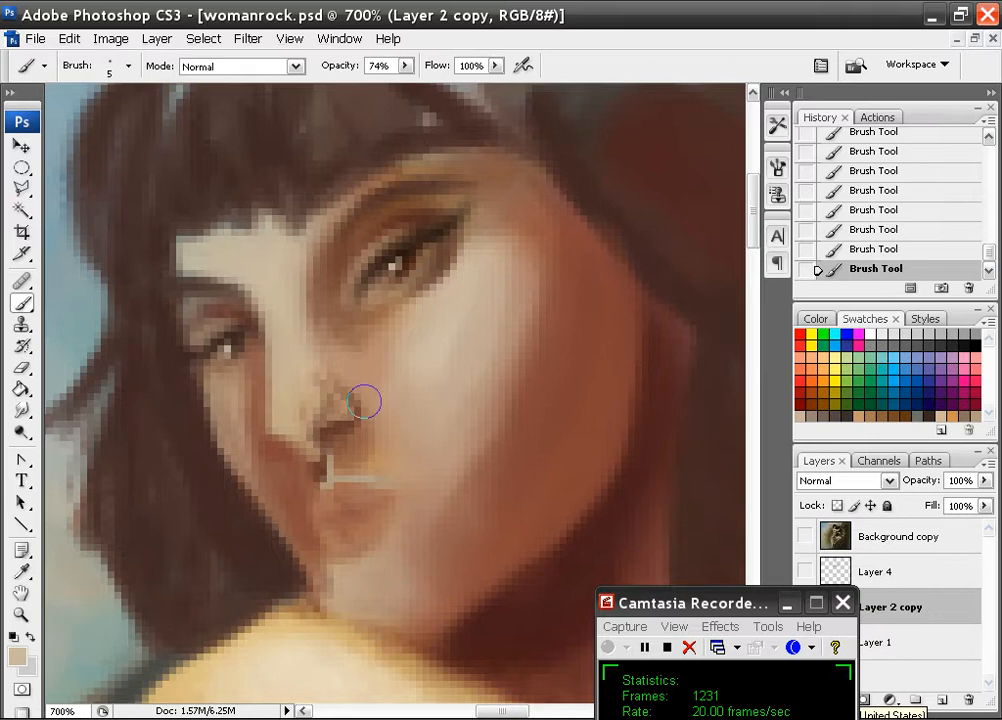
pyautogui.moveTo(300, 348)
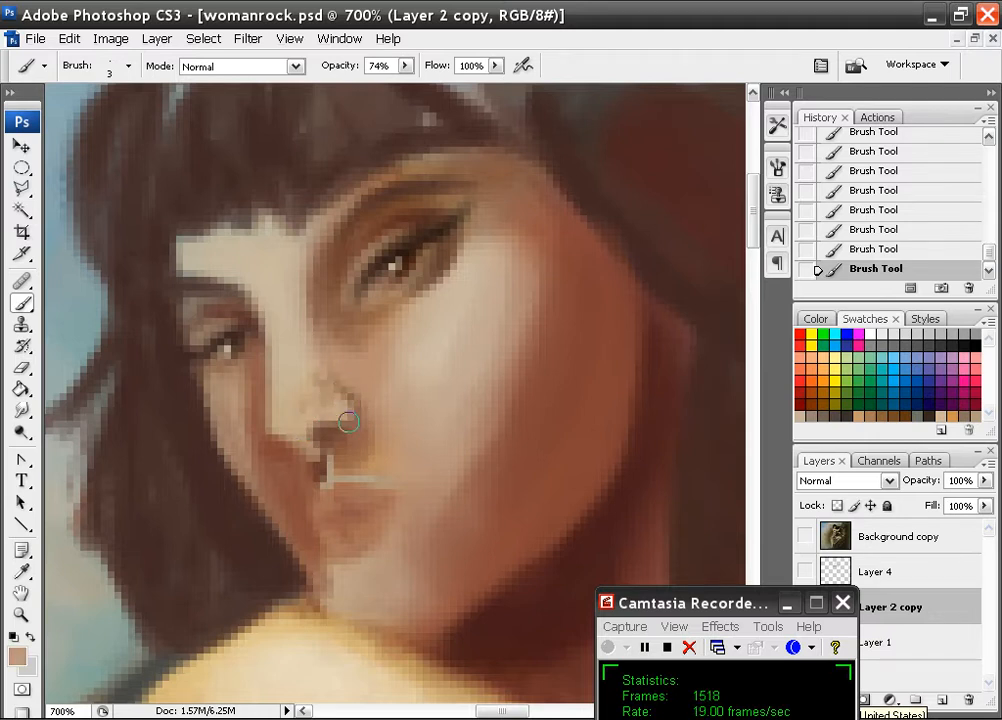
pyautogui.moveTo(354, 408)
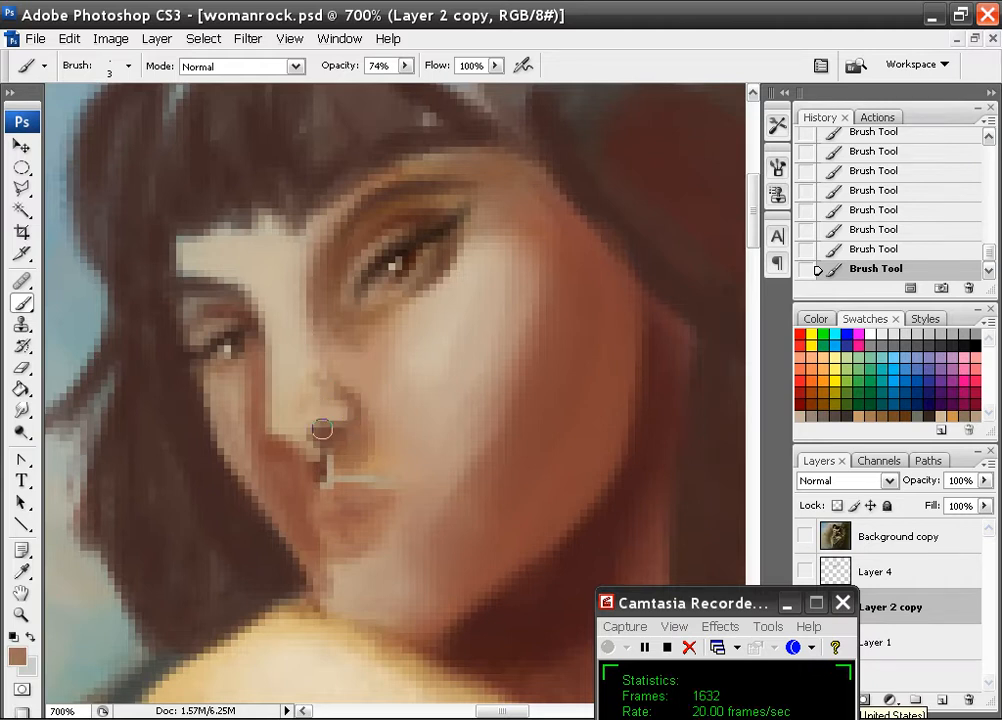
pyautogui.moveTo(268, 428)
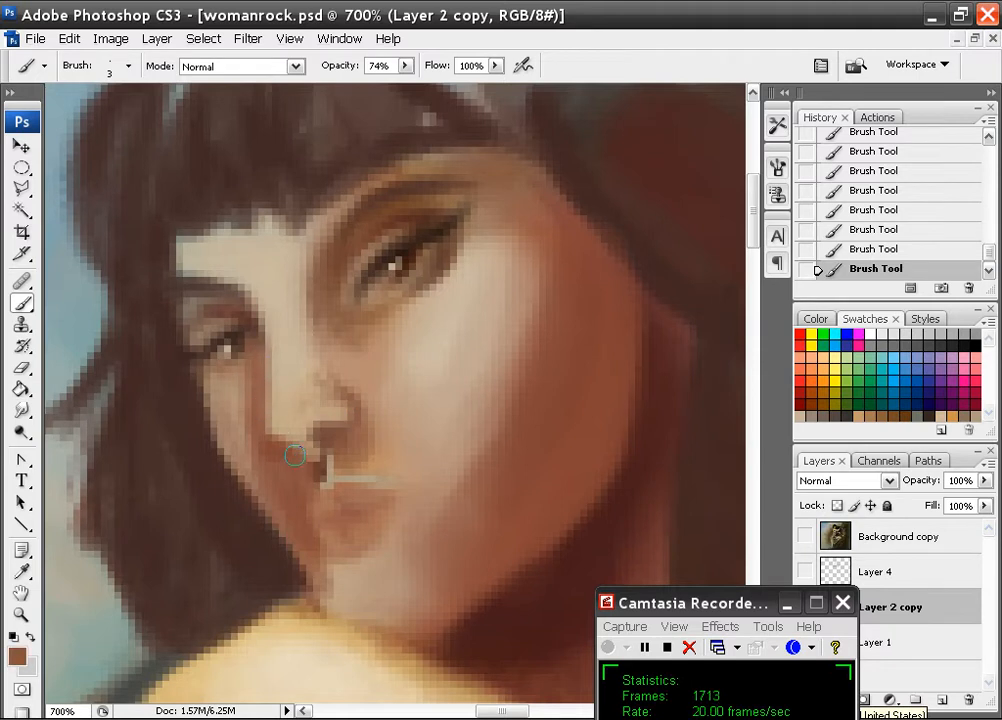
pyautogui.moveTo(308, 472)
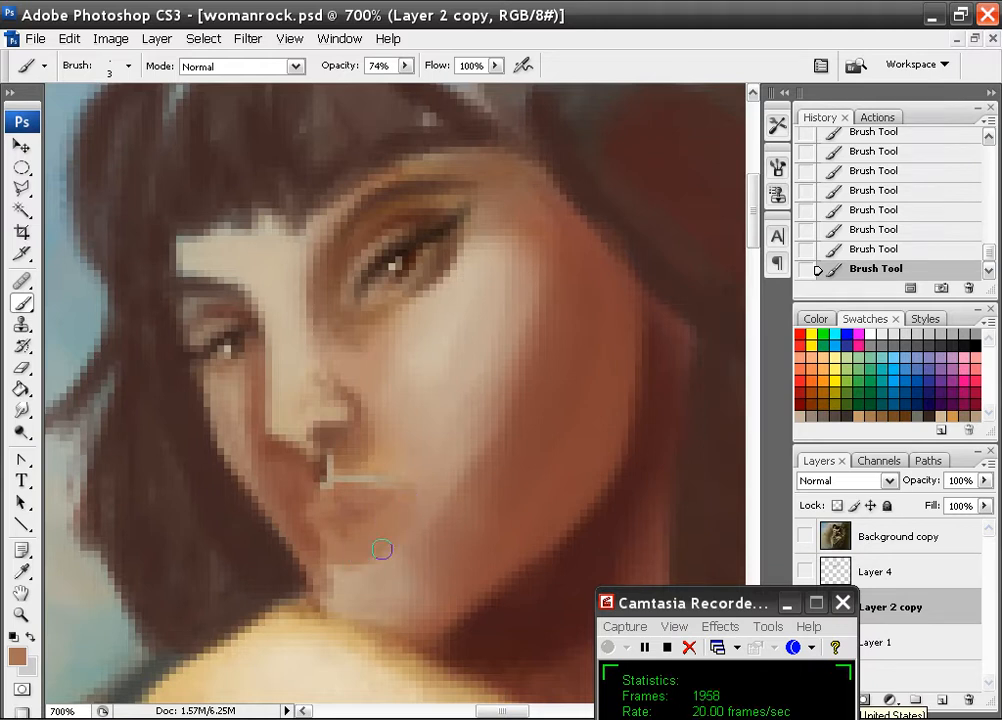
pyautogui.moveTo(330, 536)
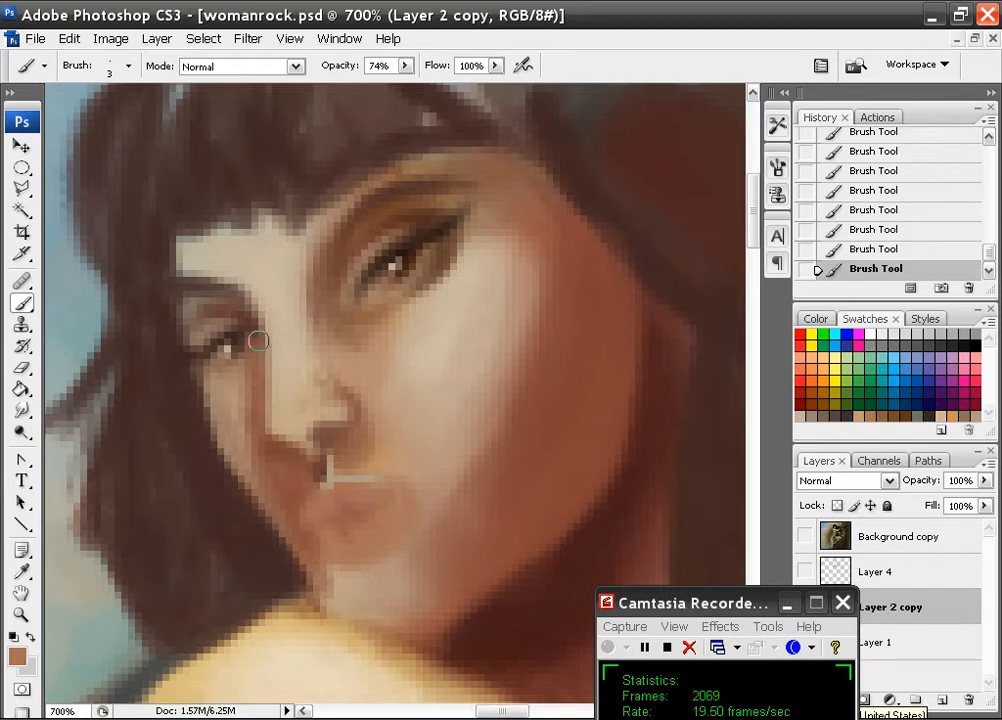
pyautogui.moveTo(488, 512)
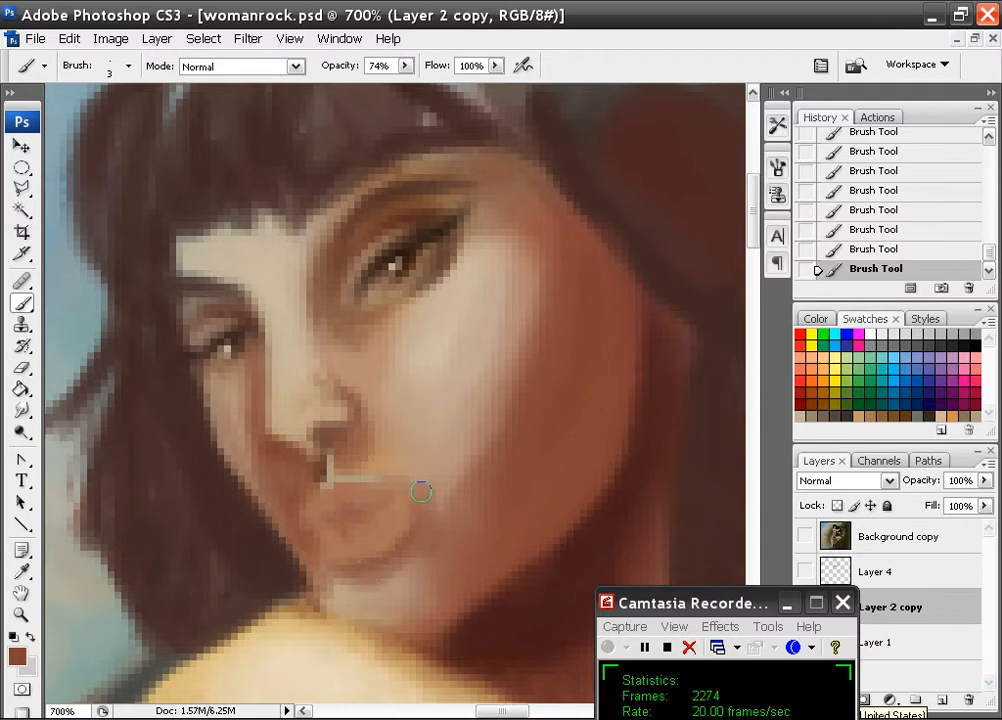
pyautogui.moveTo(424, 552)
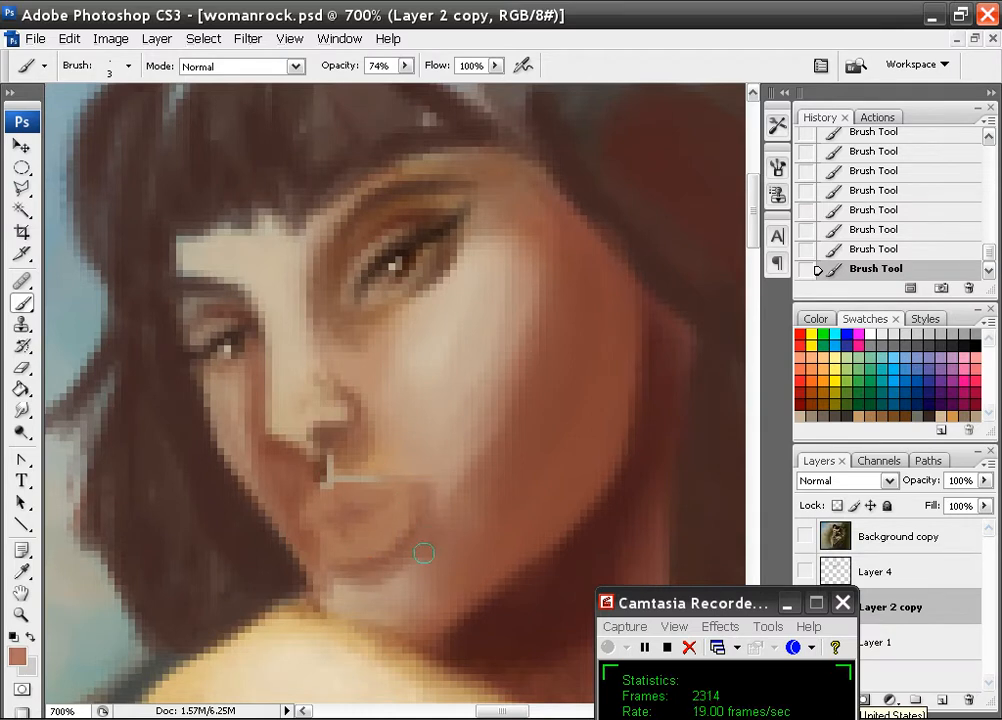
pyautogui.moveTo(316, 560)
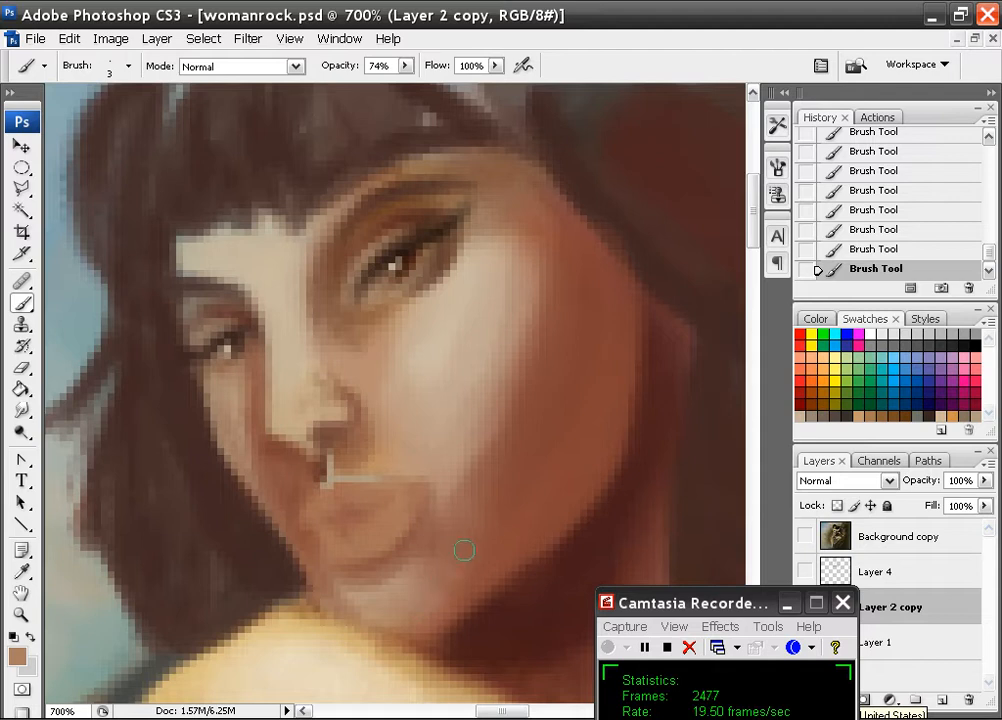
pyautogui.moveTo(508, 552)
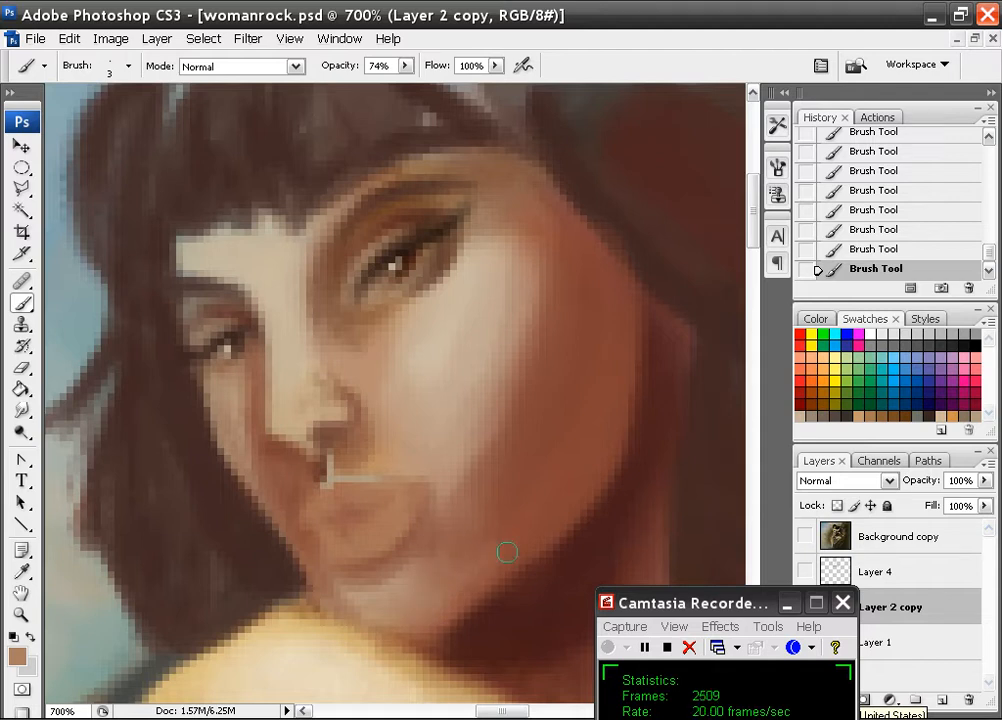
pyautogui.moveTo(600, 462)
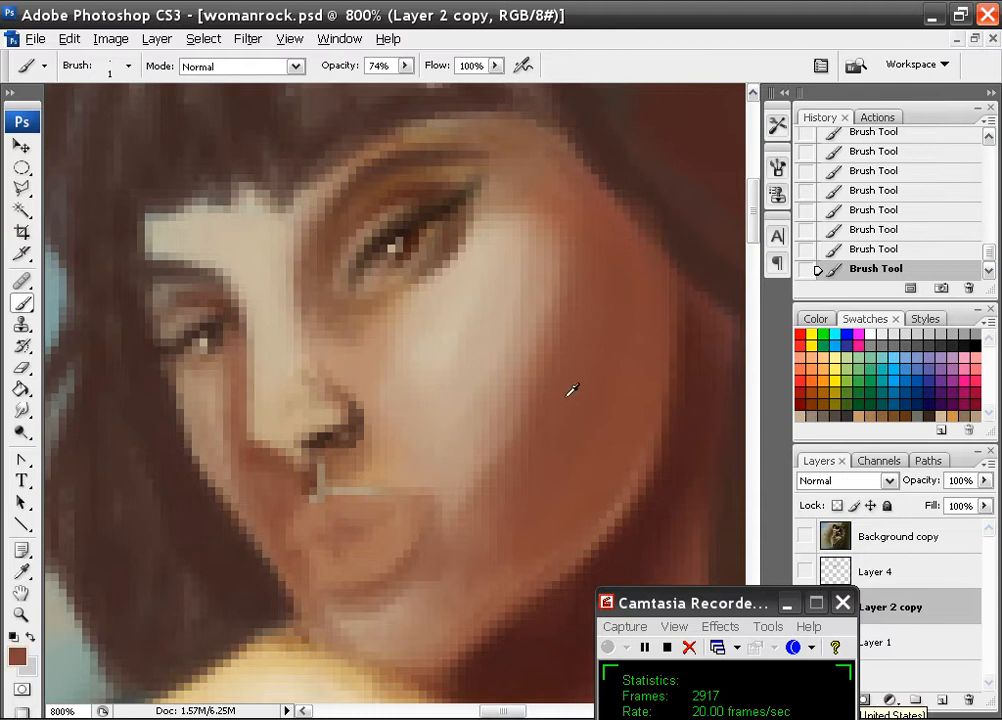
pyautogui.moveTo(348, 436)
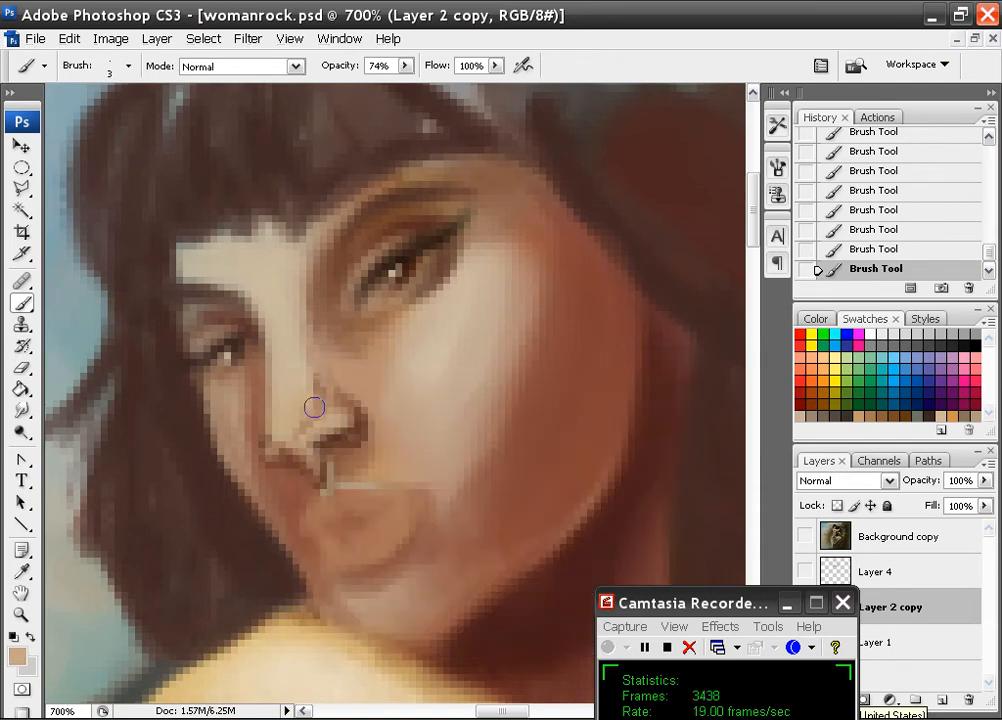
pyautogui.moveTo(352, 432)
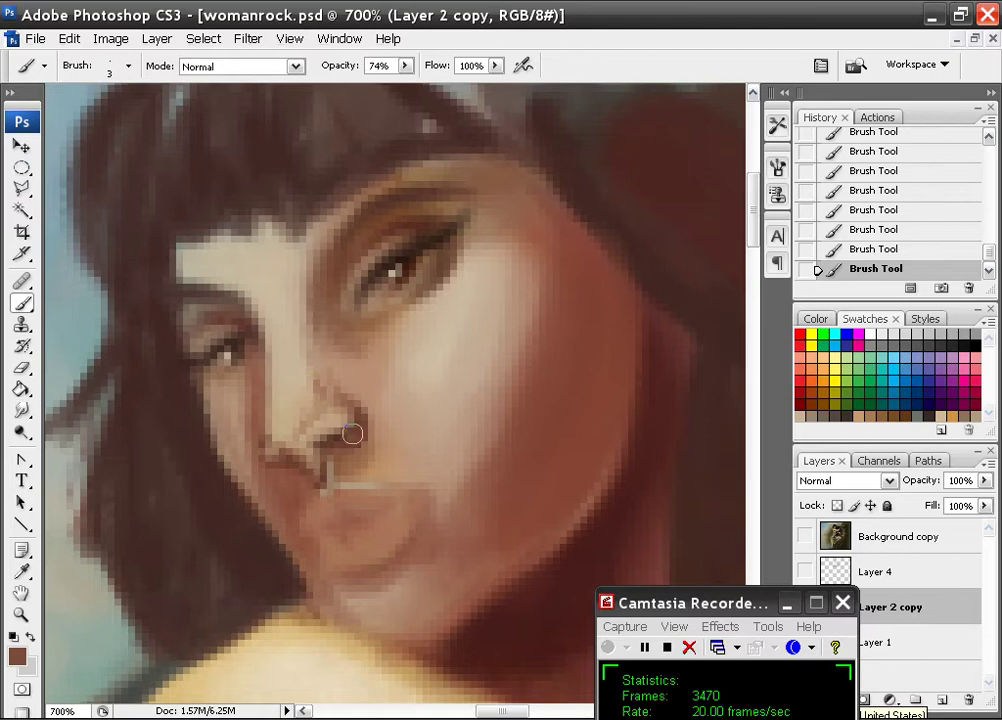
pyautogui.moveTo(352, 320)
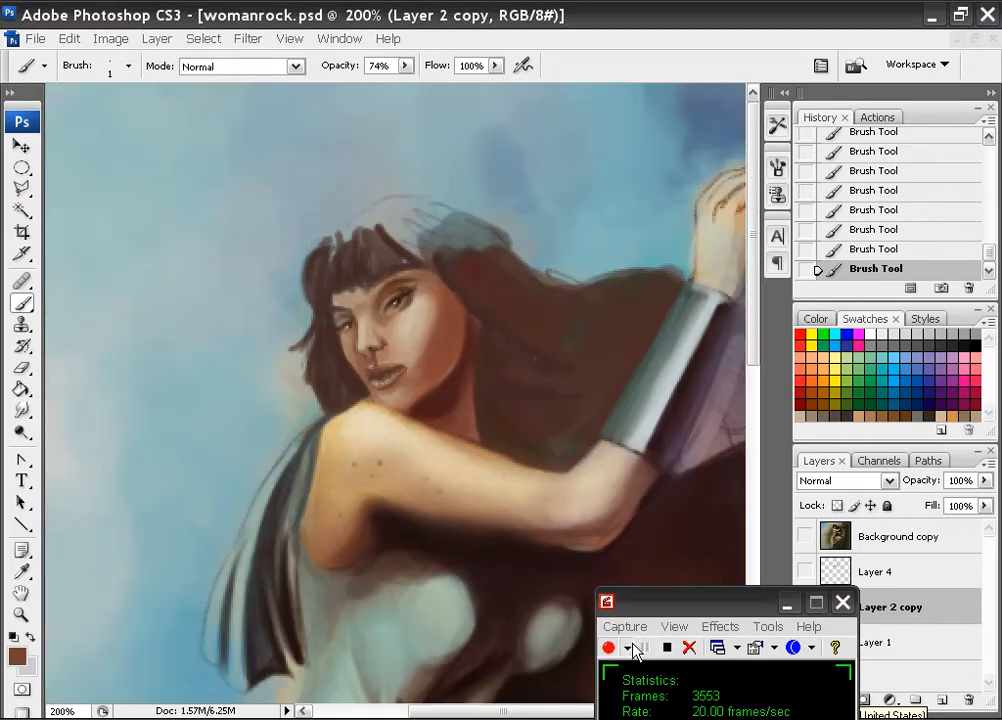
# - Paint over the inner leg shadow under the skirt and move the view down the figure
pyautogui.click(608, 648)
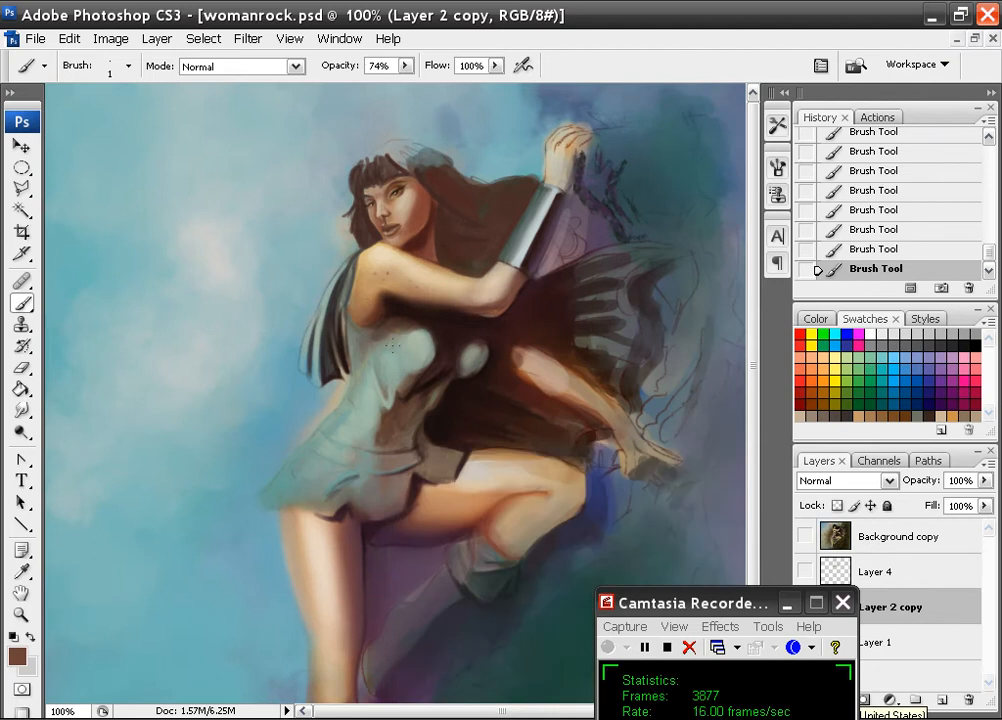
pyautogui.moveTo(396, 352)
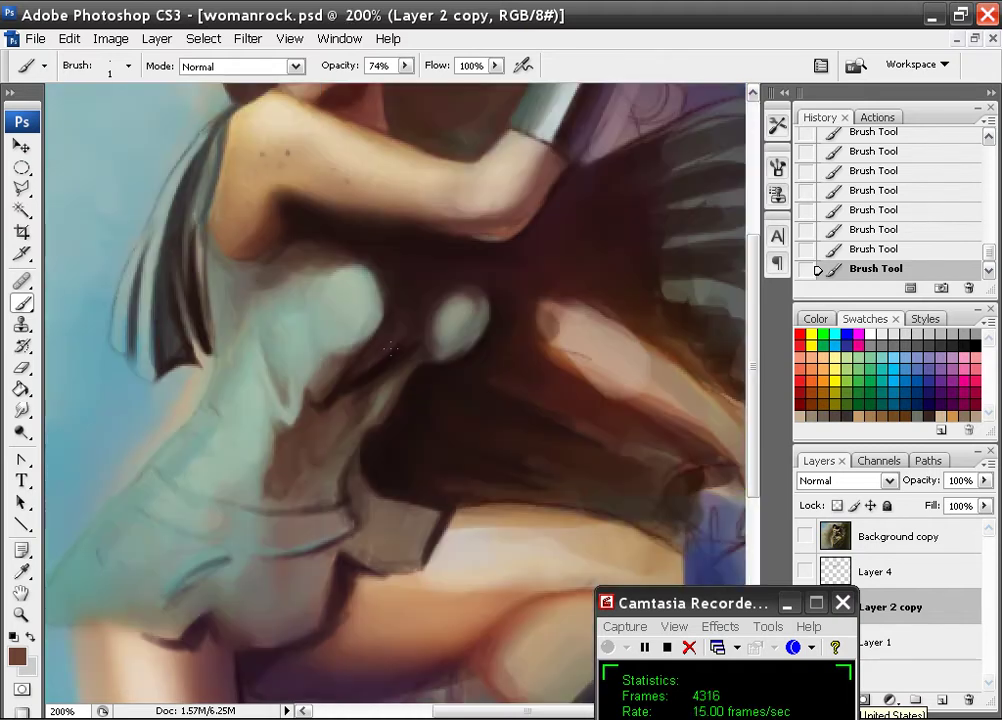
pyautogui.scroll(-3)
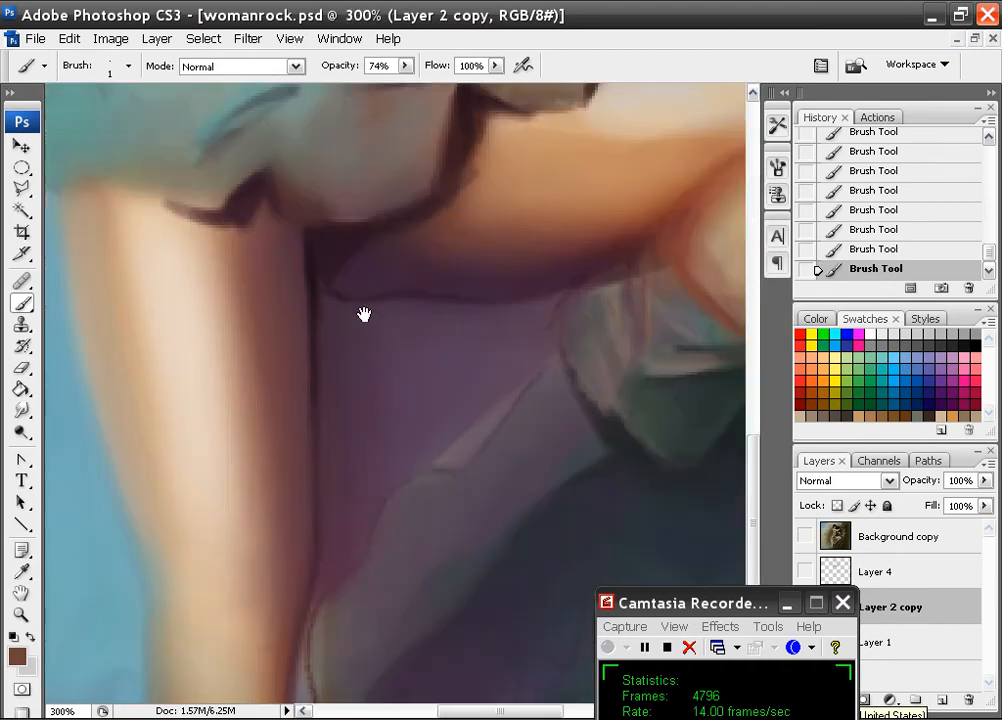
# - Switch to a 36 px soft brush at 35% opacity and shade the thigh's inner shadow edge
pyautogui.click(126, 64)
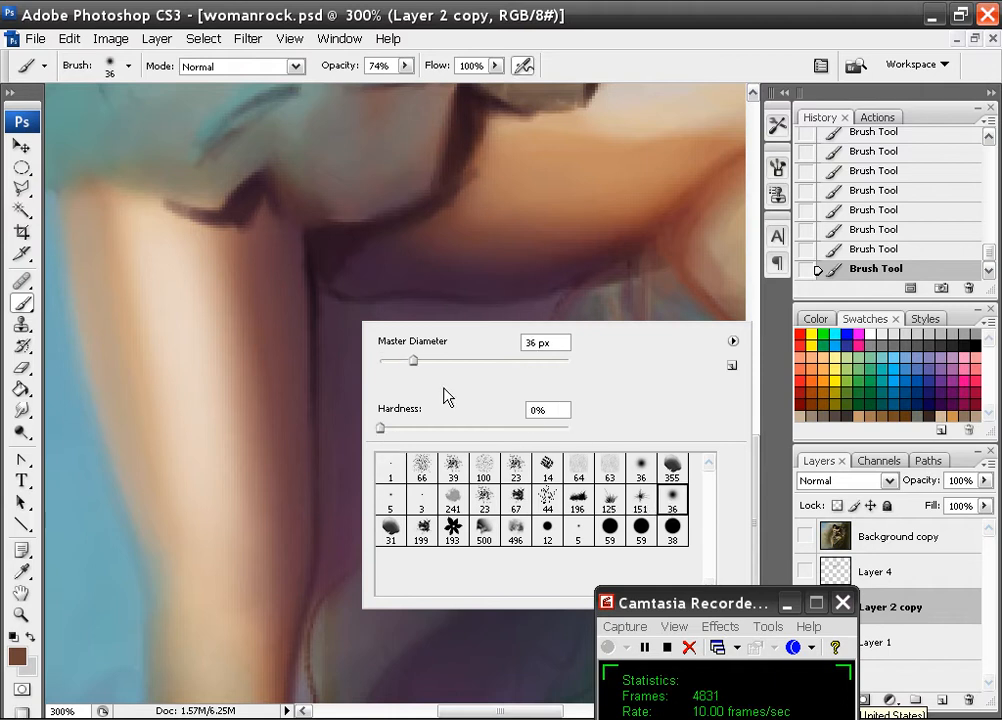
pyautogui.moveTo(410, 360); pyautogui.dragTo(424, 360)
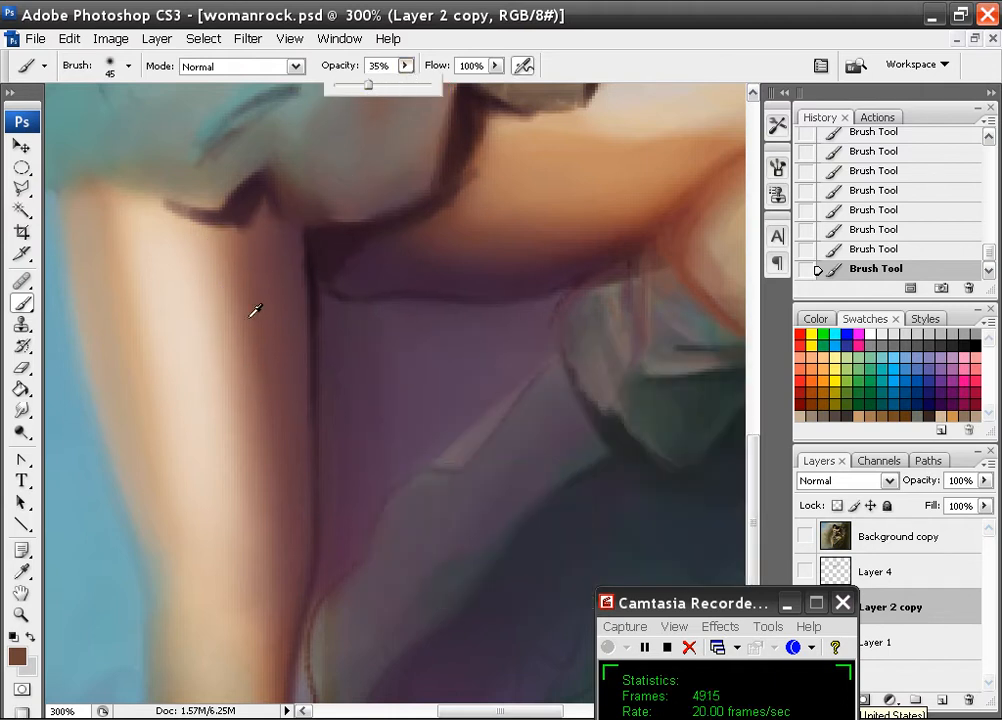
pyautogui.moveTo(264, 284)
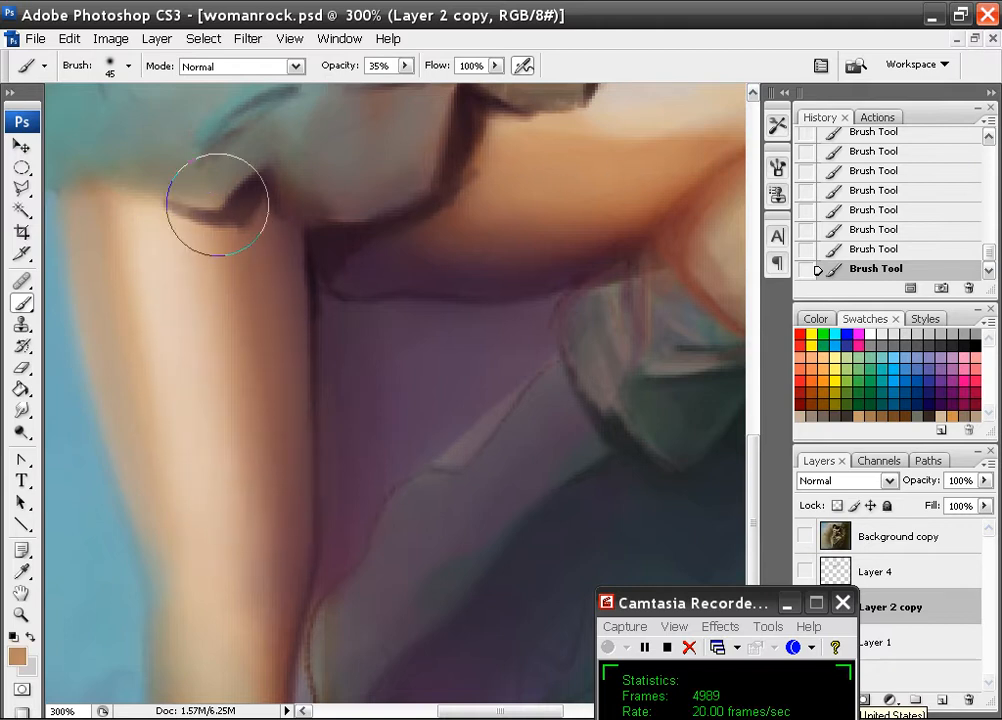
pyautogui.moveTo(218, 204); pyautogui.dragTo(322, 390)
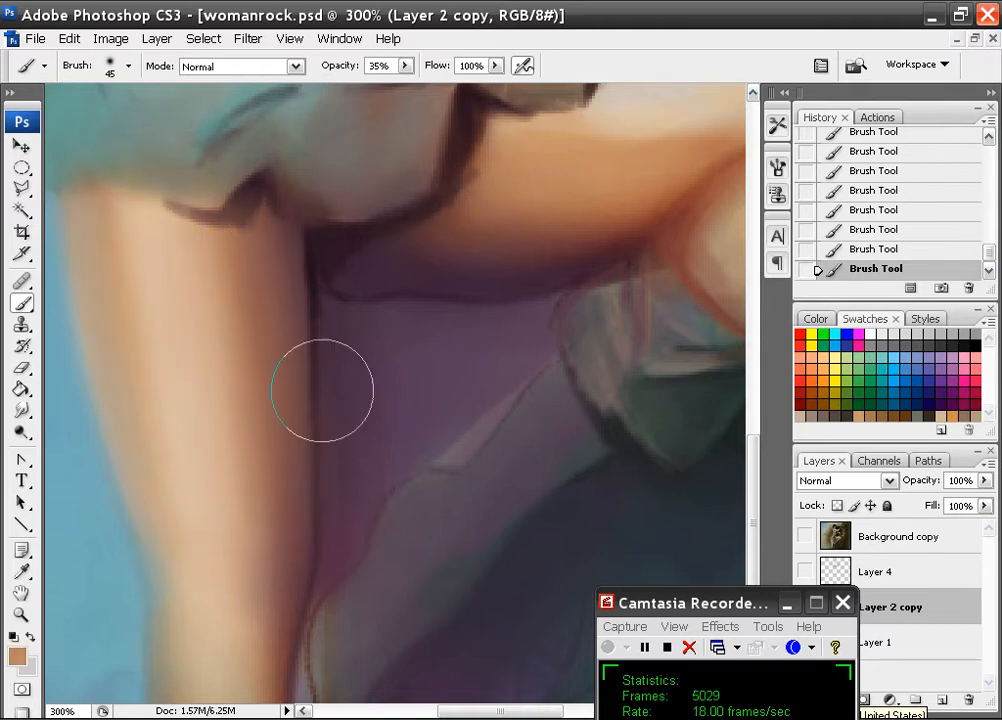
pyautogui.moveTo(400, 324)
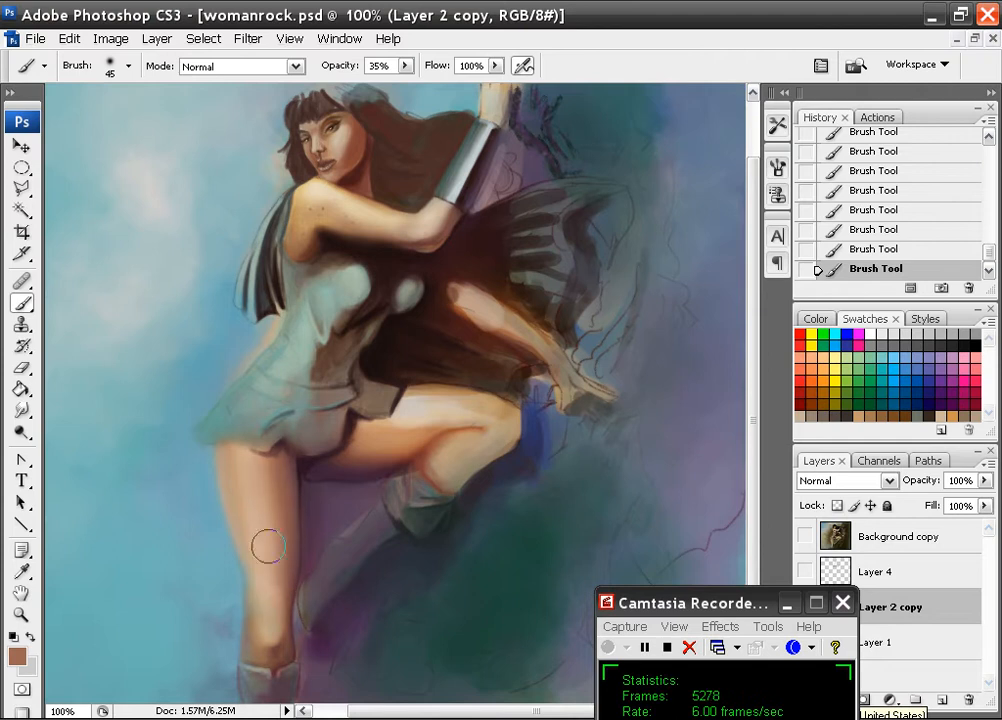
# - Brush soft blending strokes over the lower leg, knee and hip beneath the skirt
pyautogui.moveTo(268, 548); pyautogui.dragTo(476, 176)
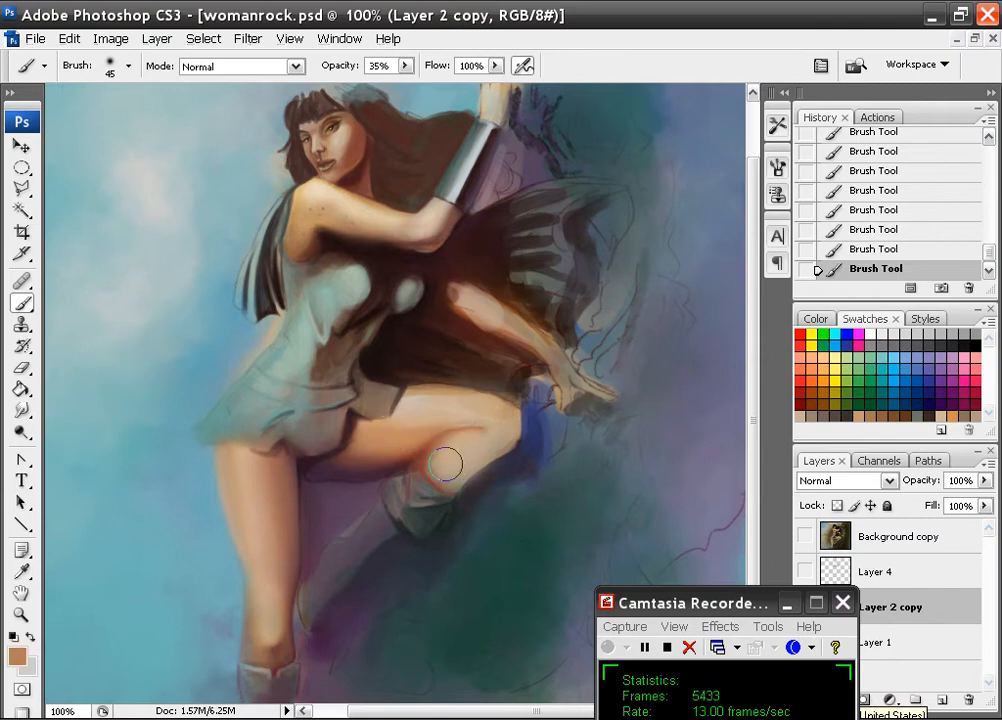
pyautogui.moveTo(444, 464); pyautogui.dragTo(390, 336)
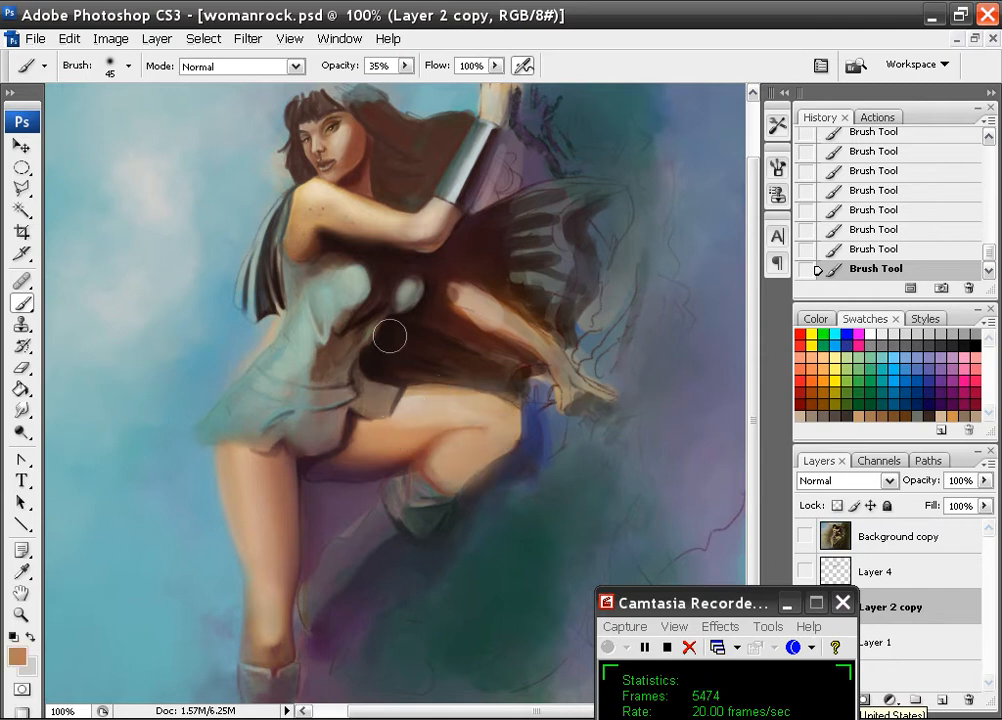
pyautogui.moveTo(390, 336); pyautogui.dragTo(510, 408)
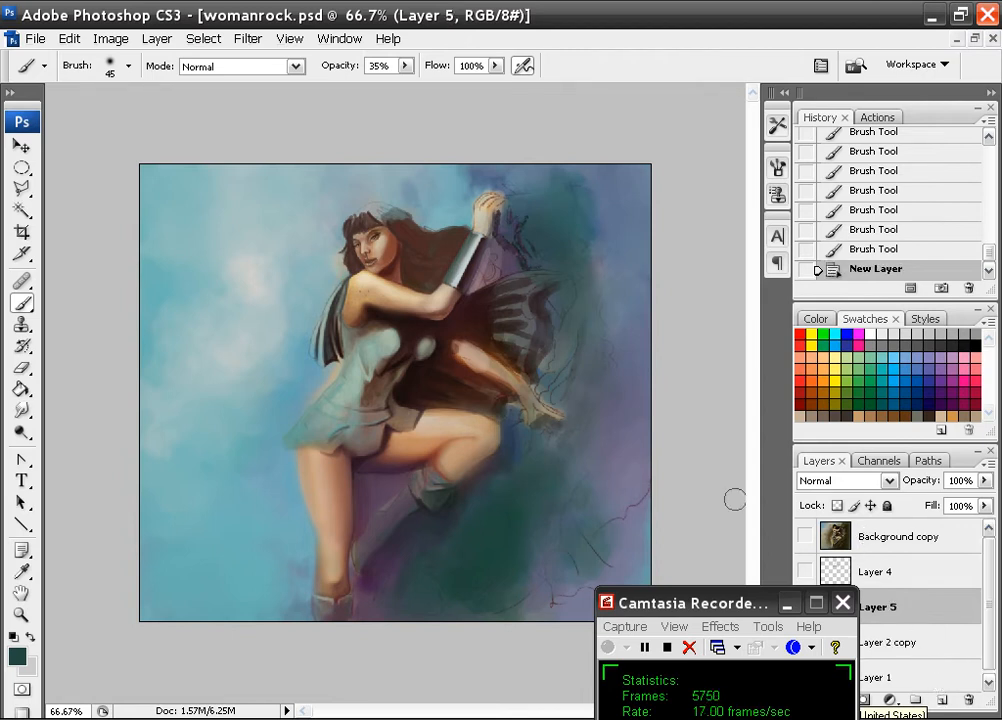
pyautogui.moveTo(928, 644)
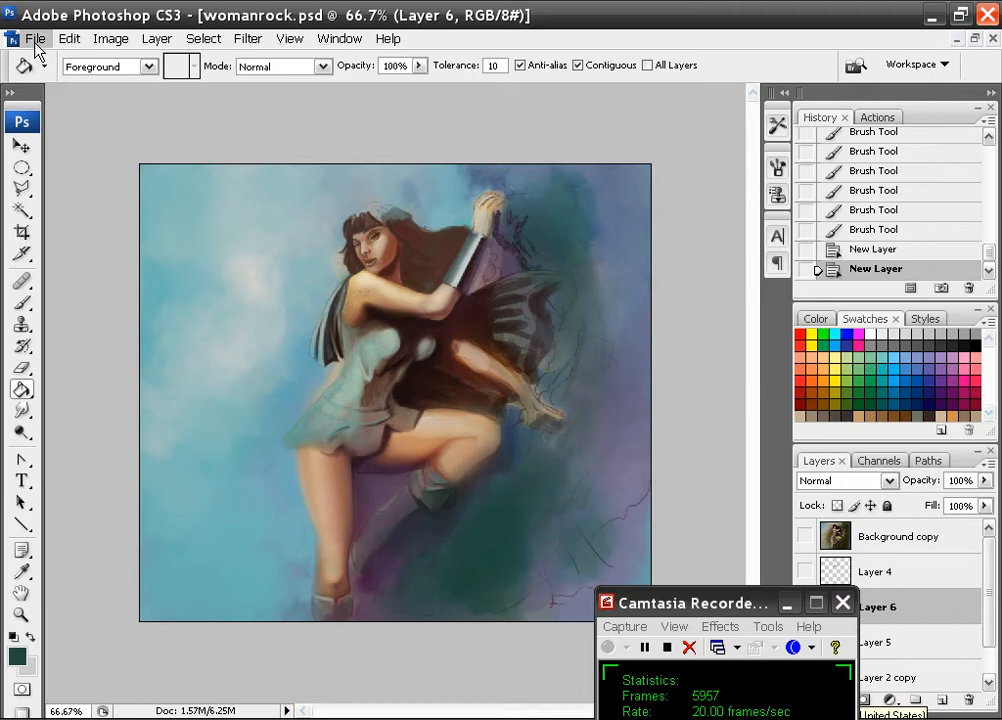
# - Bring in the yellow rock texture and Free Transform it to cover the whole canvas
pyautogui.click(36, 38)
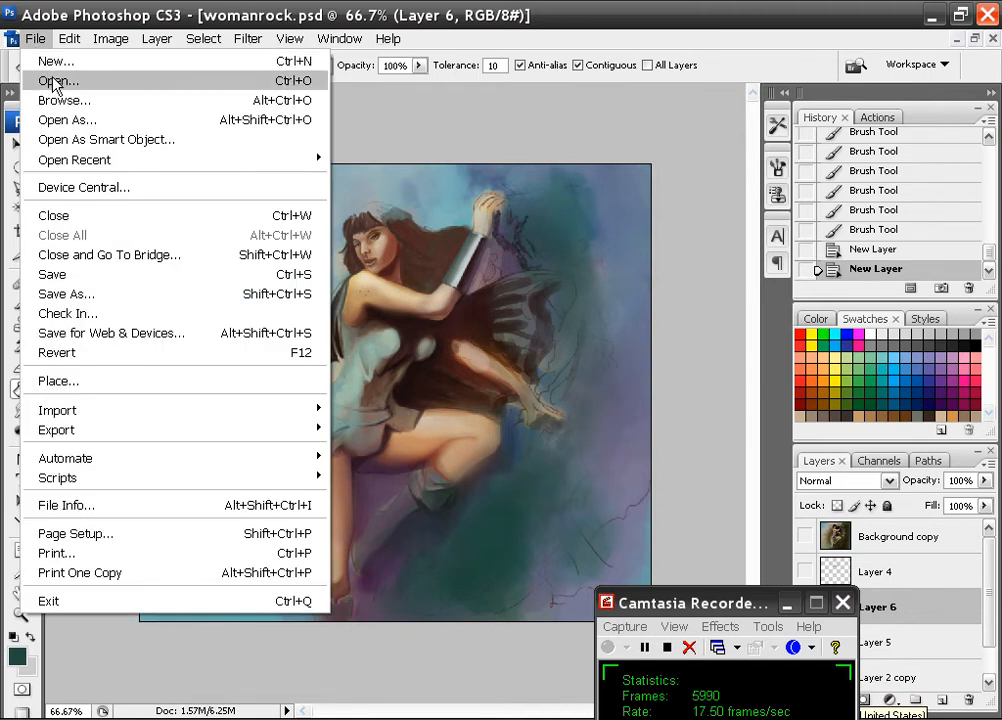
pyautogui.moveTo(628, 628)
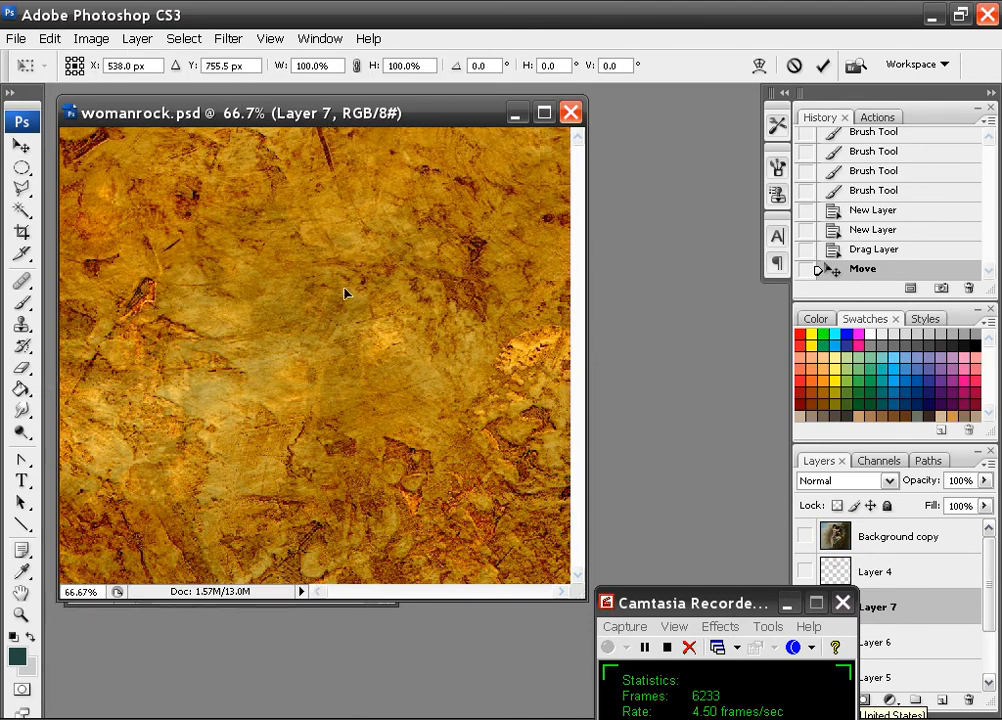
pyautogui.moveTo(344, 292); pyautogui.dragTo(292, 300)
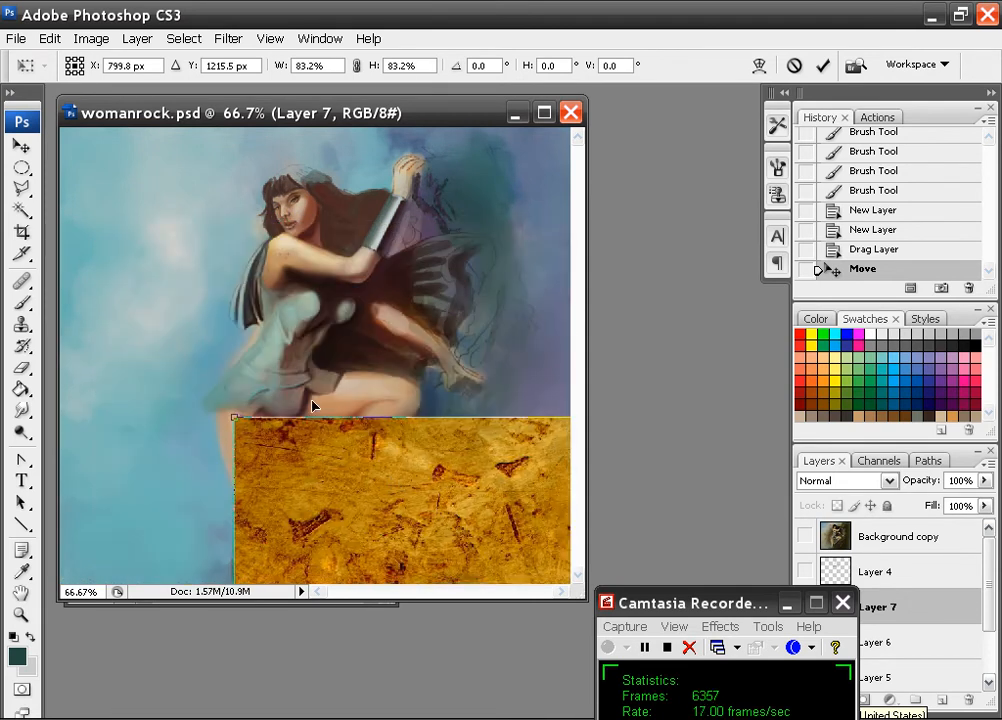
pyautogui.moveTo(400, 500); pyautogui.dragTo(150, 200)
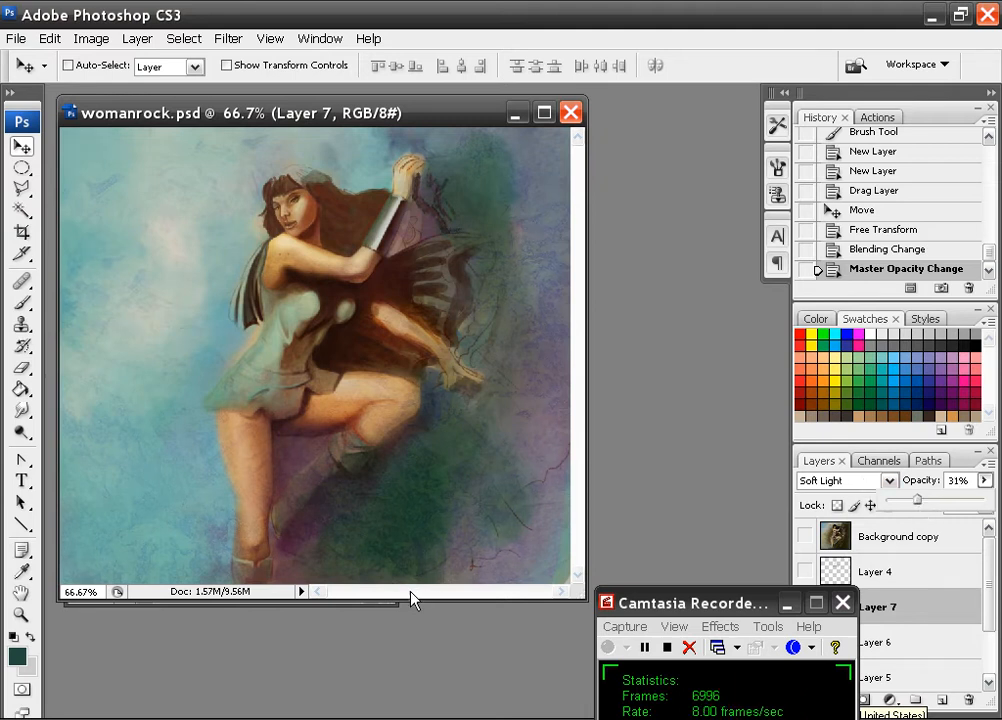
pyautogui.moveTo(472, 180)
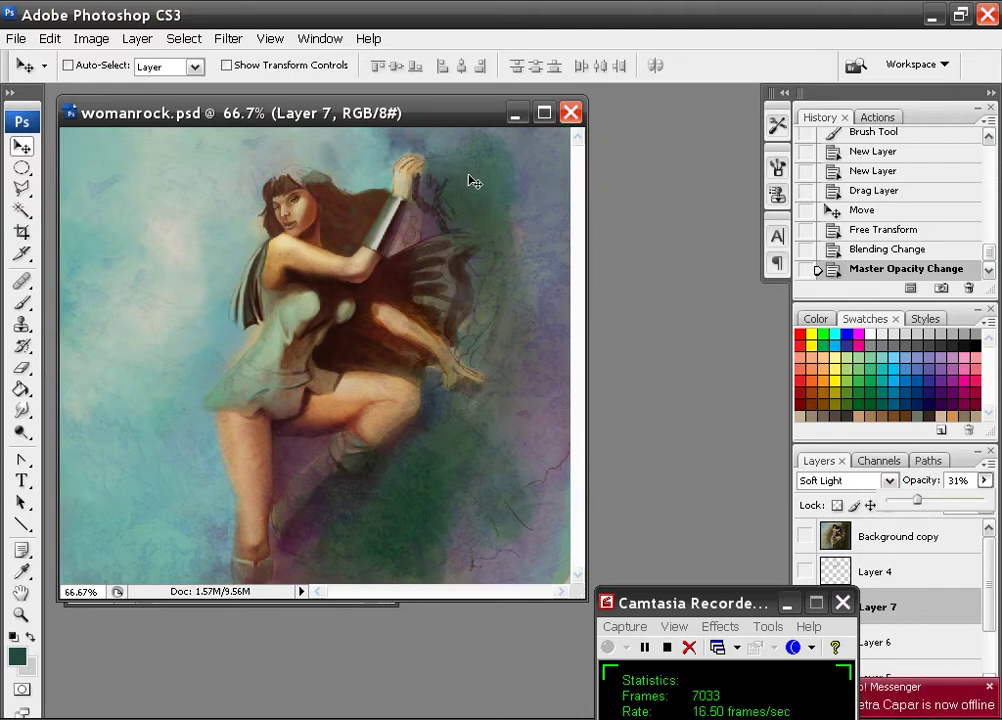
pyautogui.moveTo(164, 272)
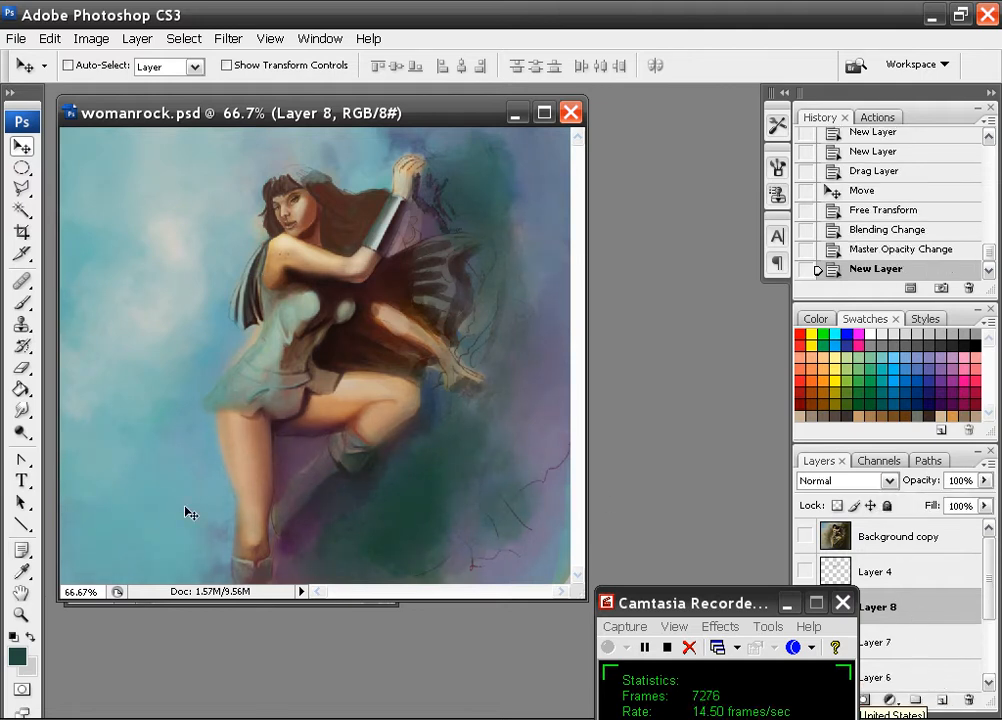
# - Fill Layer 8 with dark teal and blend it in Soft Light at 35% opacity
pyautogui.click(356, 392)
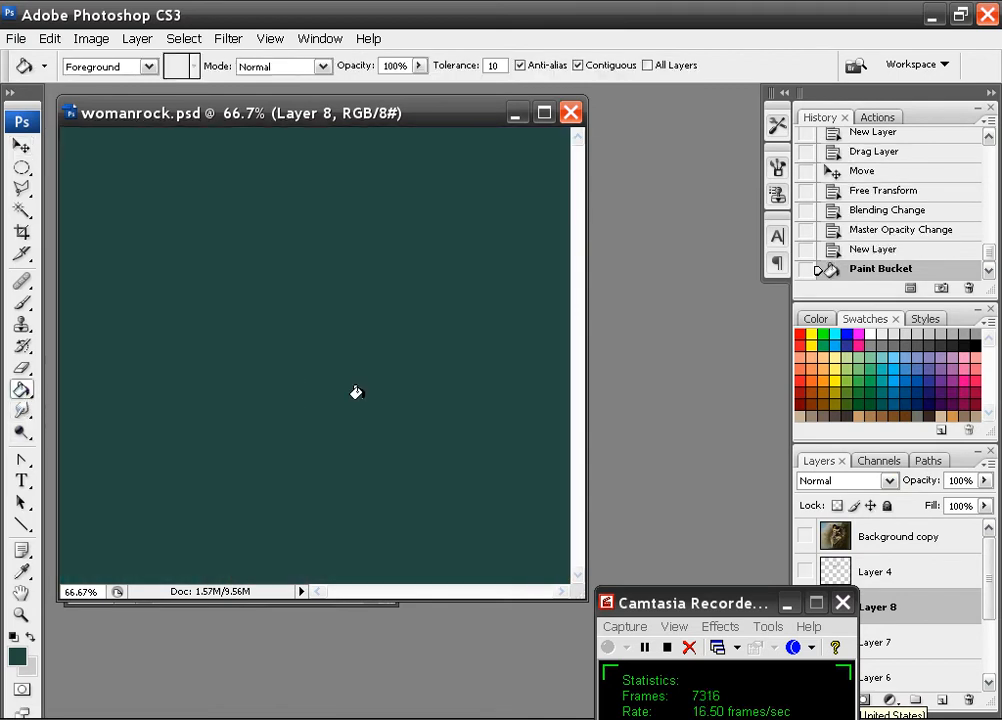
pyautogui.click(844, 480)
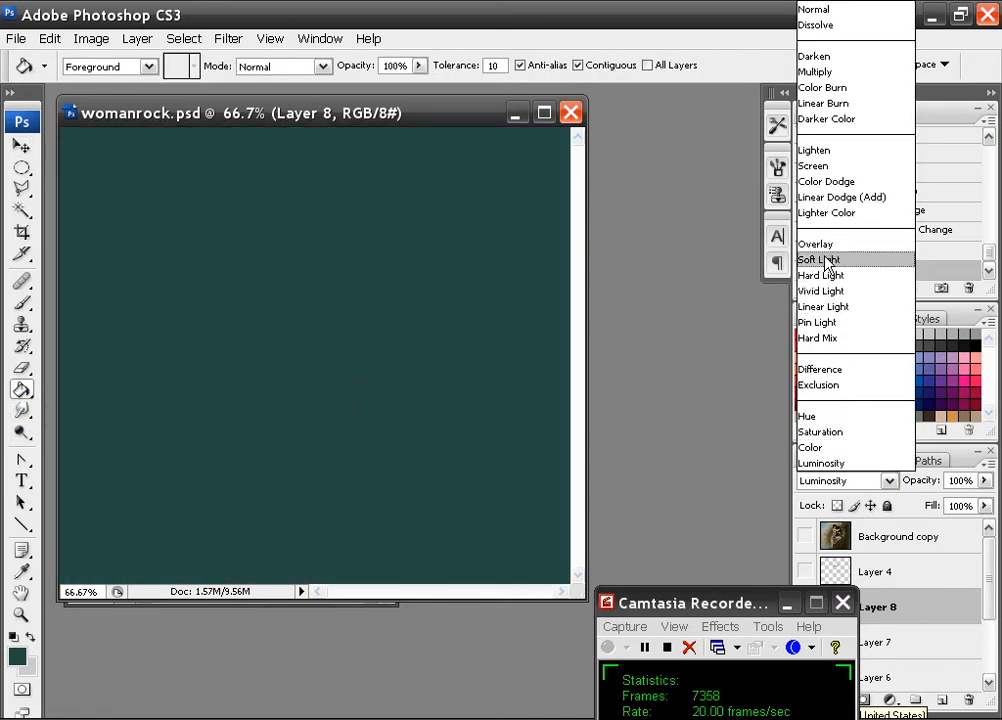
pyautogui.click(820, 260)
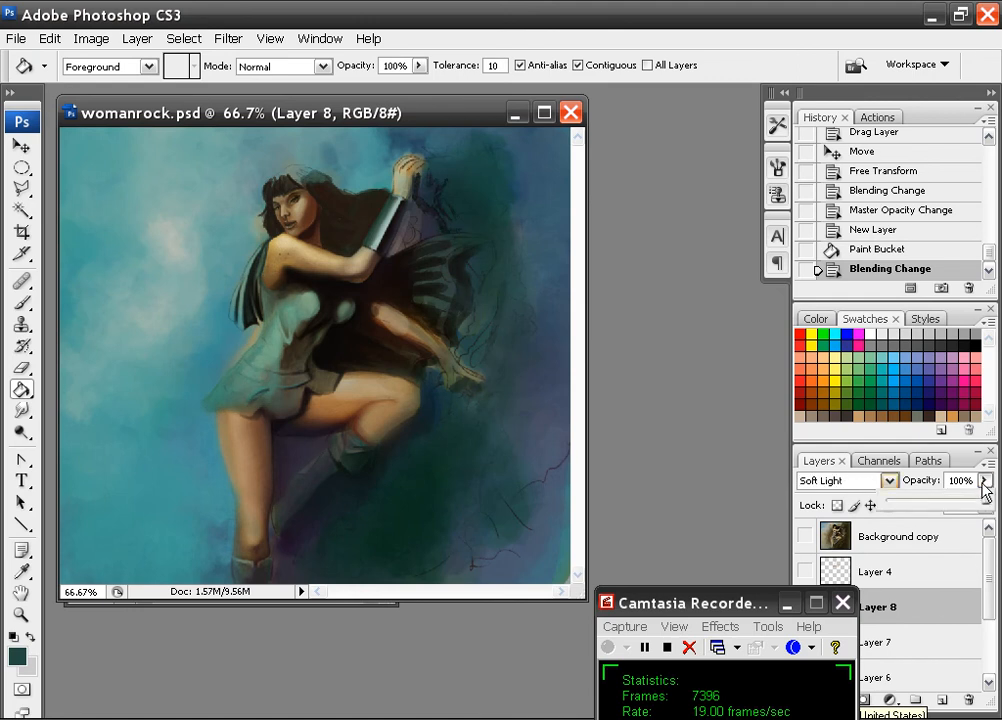
pyautogui.click(958, 480)
pyautogui.write('35')
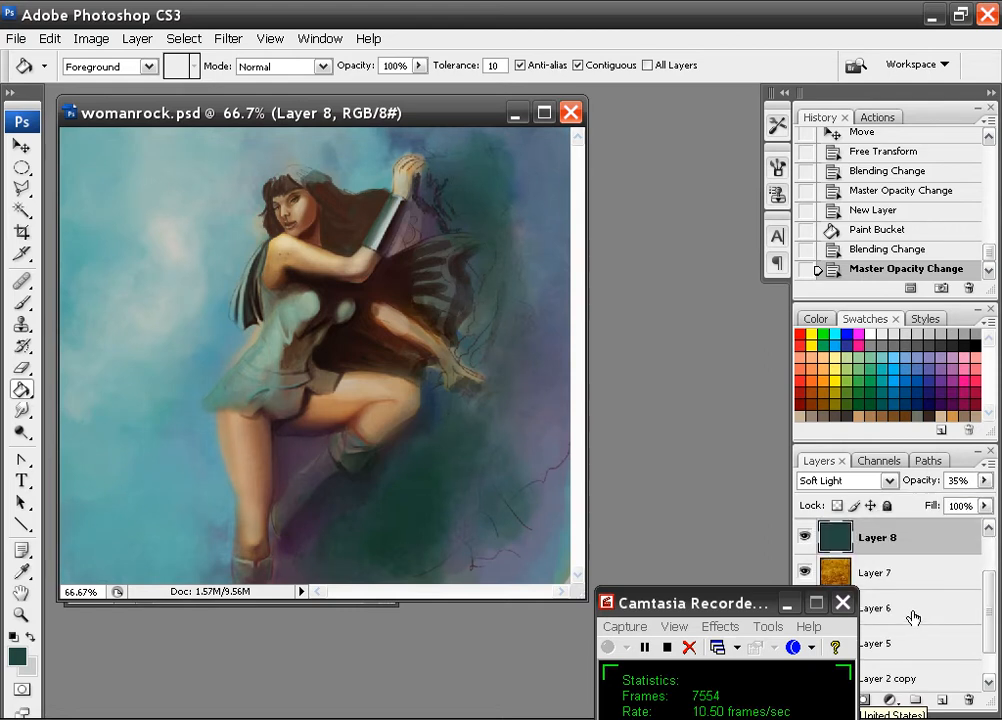
# - Duplicate Layer 2 copy as a Soft Light overlay at 63% and erase parts of it
pyautogui.click(876, 608)
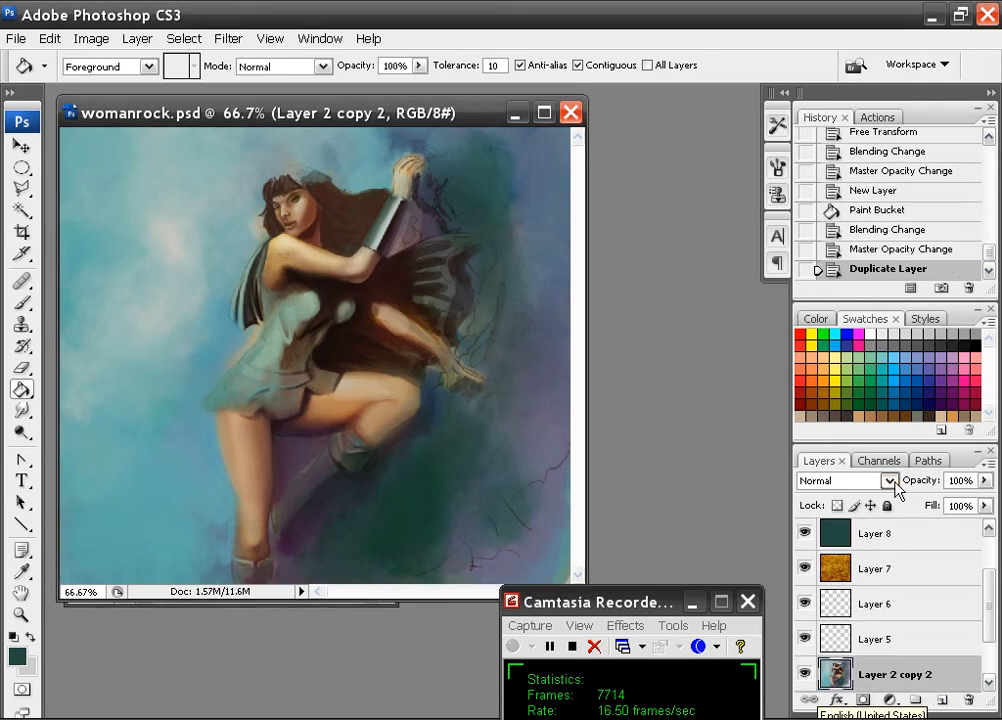
pyautogui.click(846, 480)
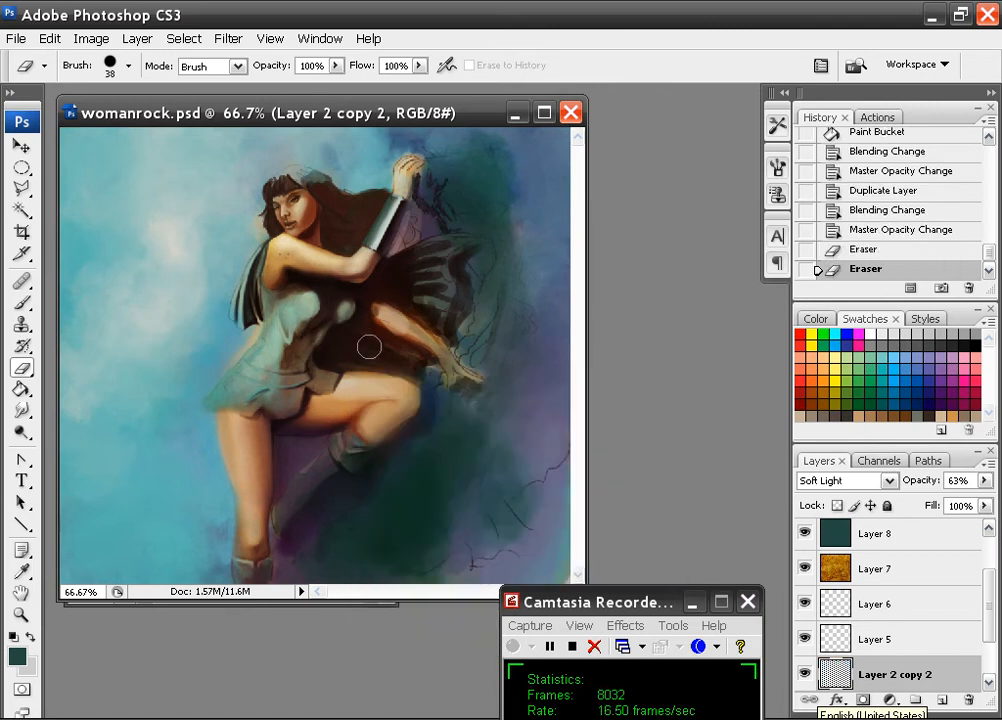
pyautogui.moveTo(368, 348); pyautogui.dragTo(414, 270)
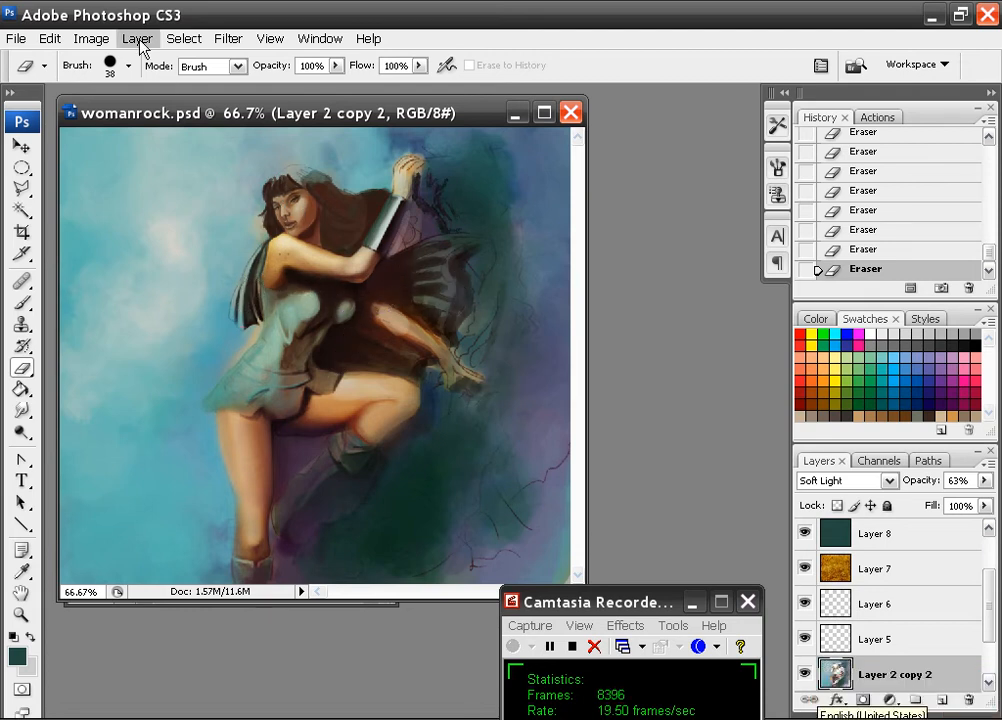
# - Apply Shadow/Highlight to the duplicate with Color Correction raised to +20
pyautogui.click(92, 38)
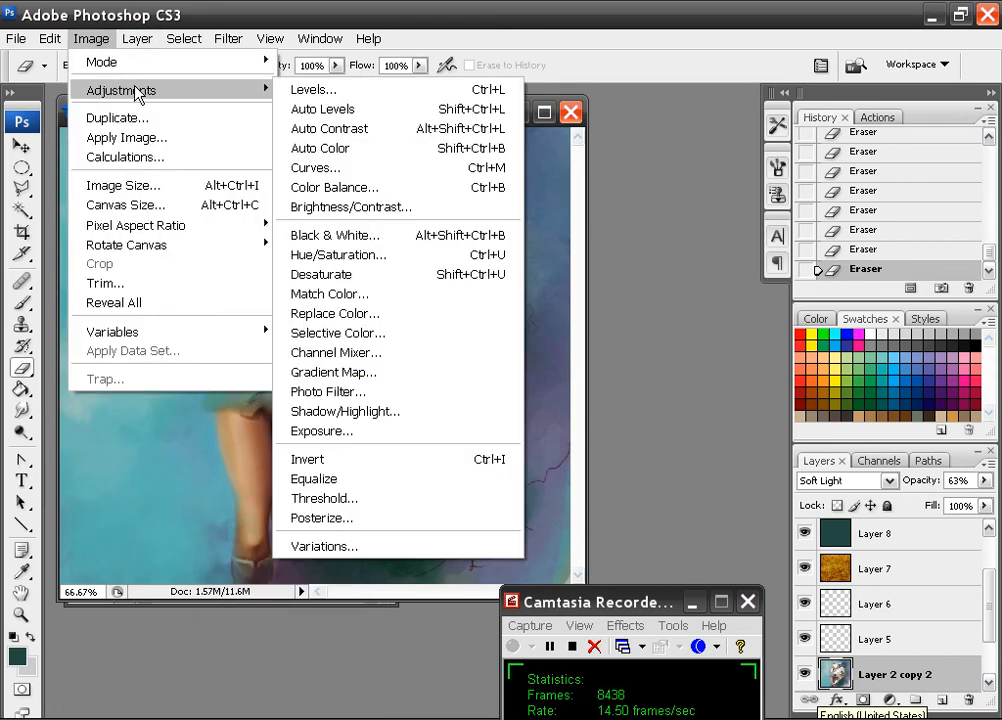
pyautogui.click(344, 412)
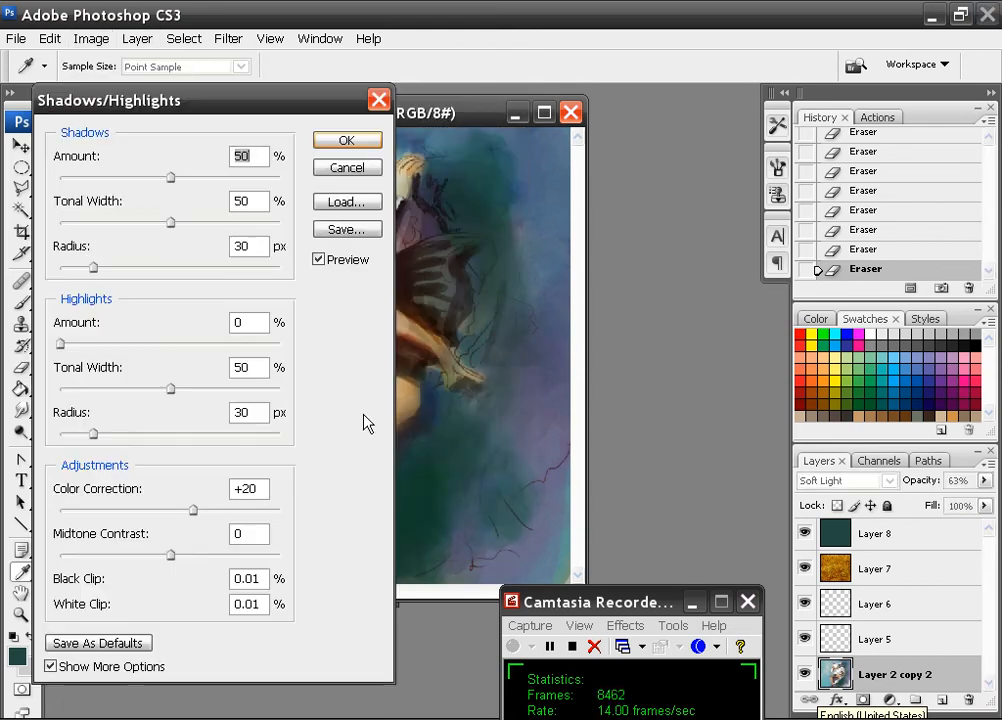
pyautogui.moveTo(108, 100); pyautogui.dragTo(488, 164)
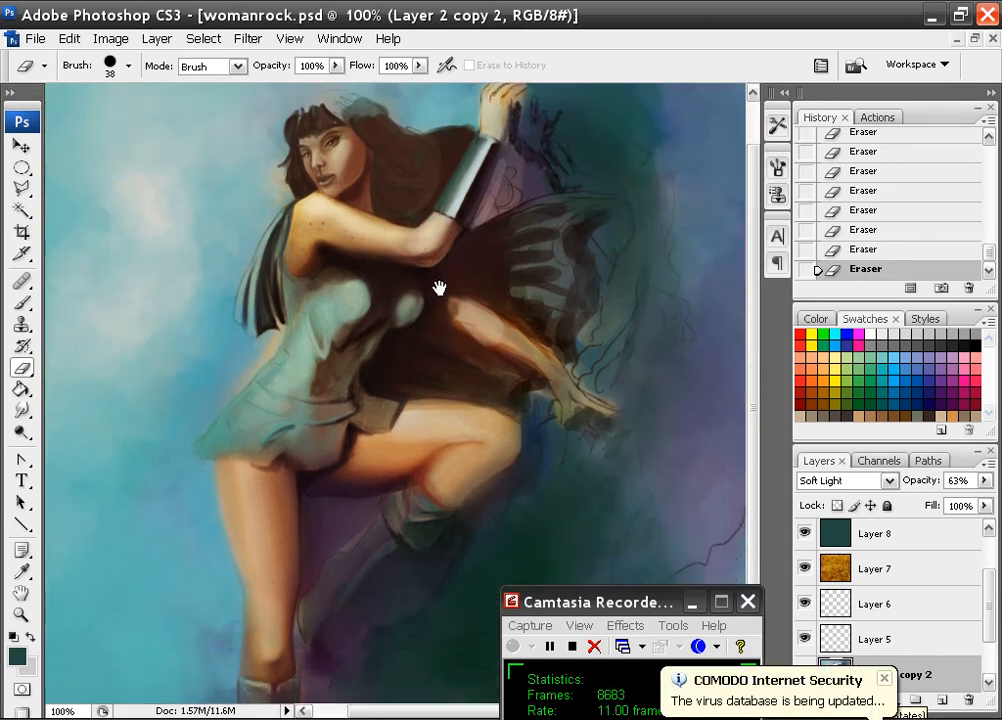
# - Erase the figure overlay around the woman's head and shoulders so it blends in
pyautogui.moveTo(440, 288); pyautogui.dragTo(476, 204)
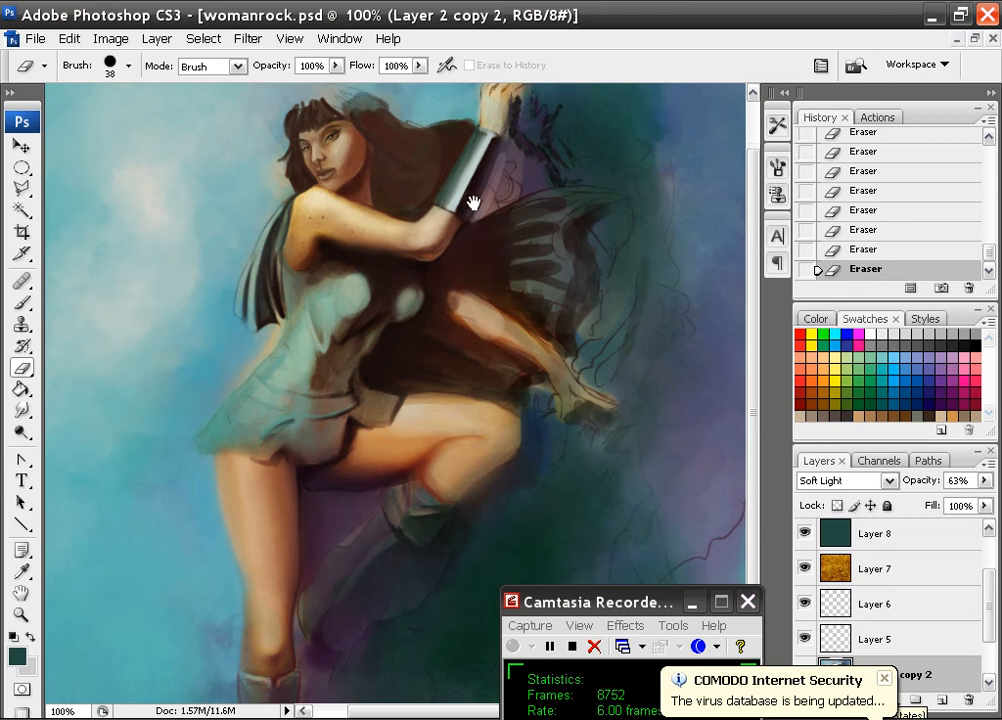
pyautogui.moveTo(476, 204); pyautogui.dragTo(452, 148)
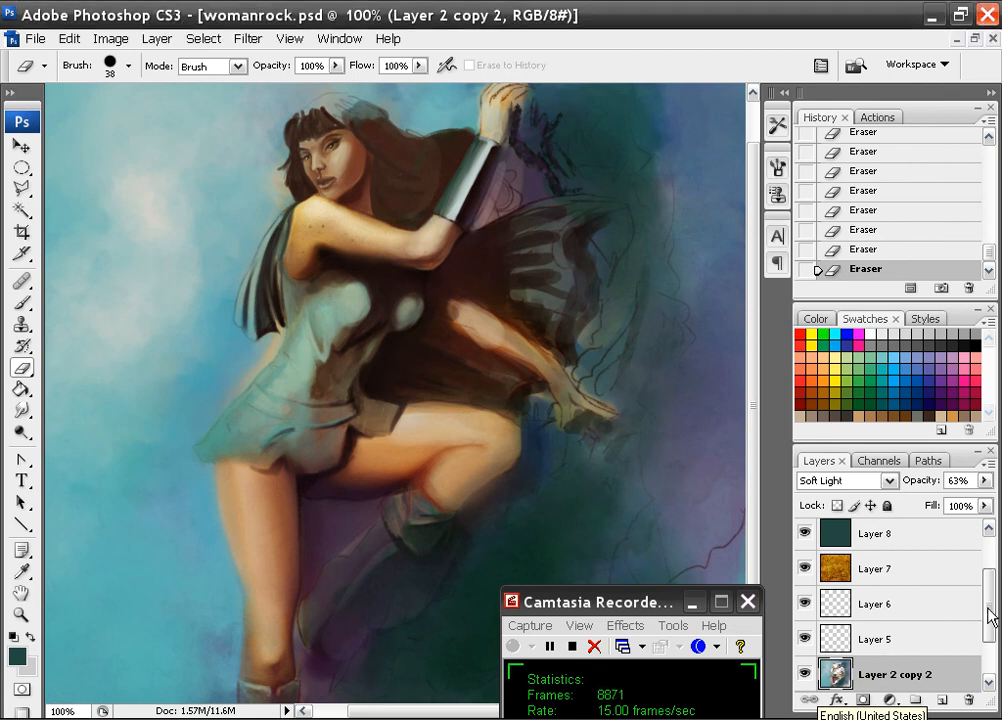
pyautogui.scroll(-3)
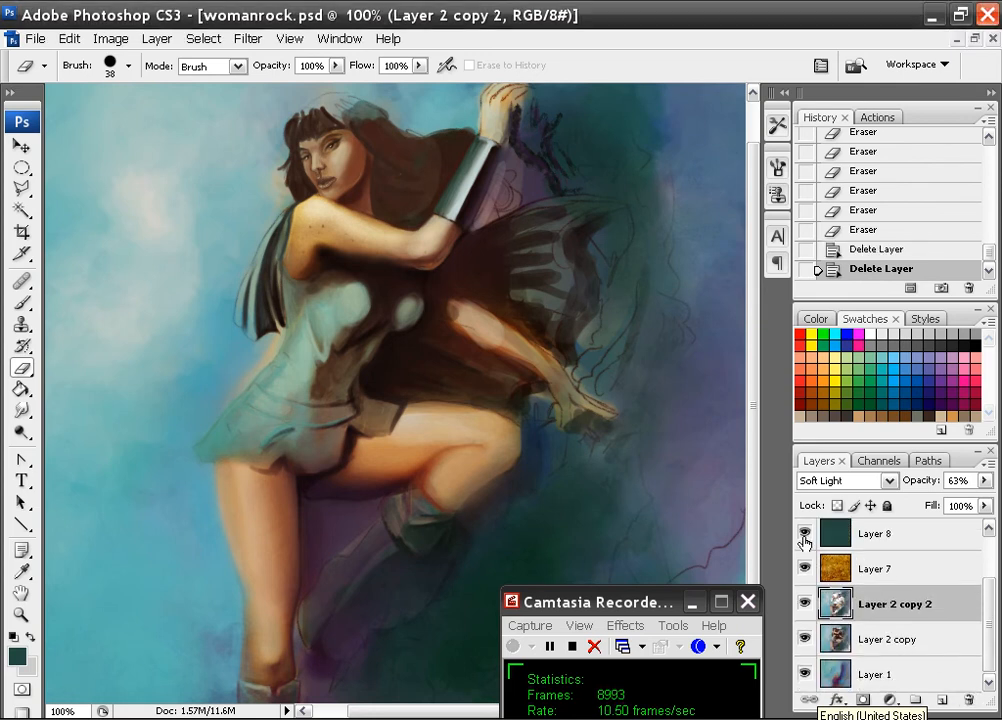
# - Hide the teal glaze and figure overlay for comparison, then turn both back on
pyautogui.click(804, 532)
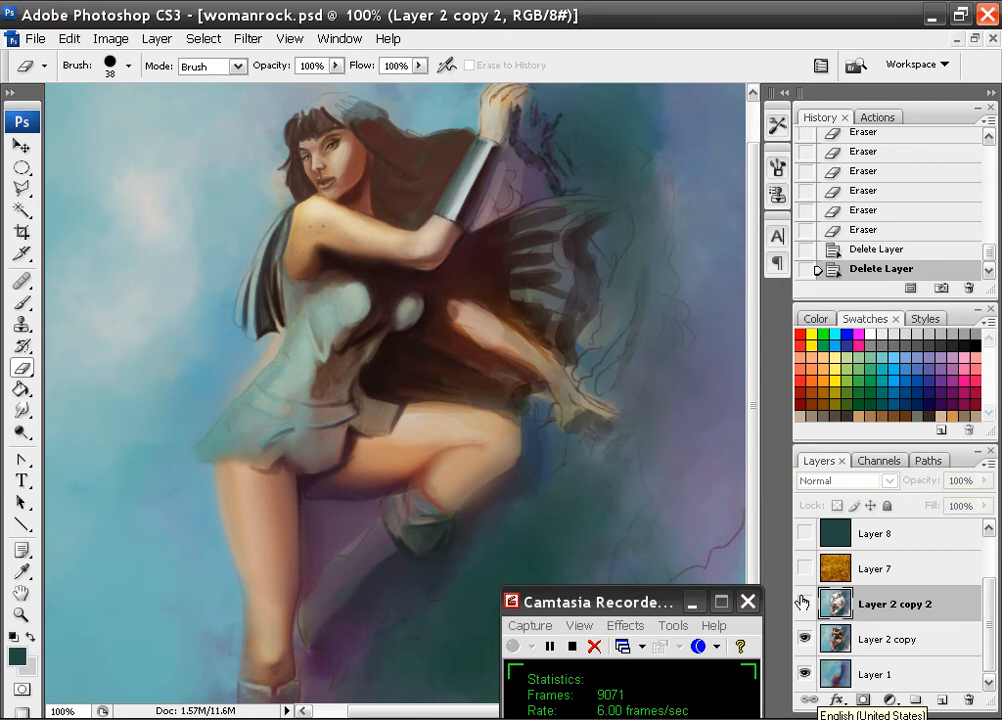
pyautogui.click(840, 480)
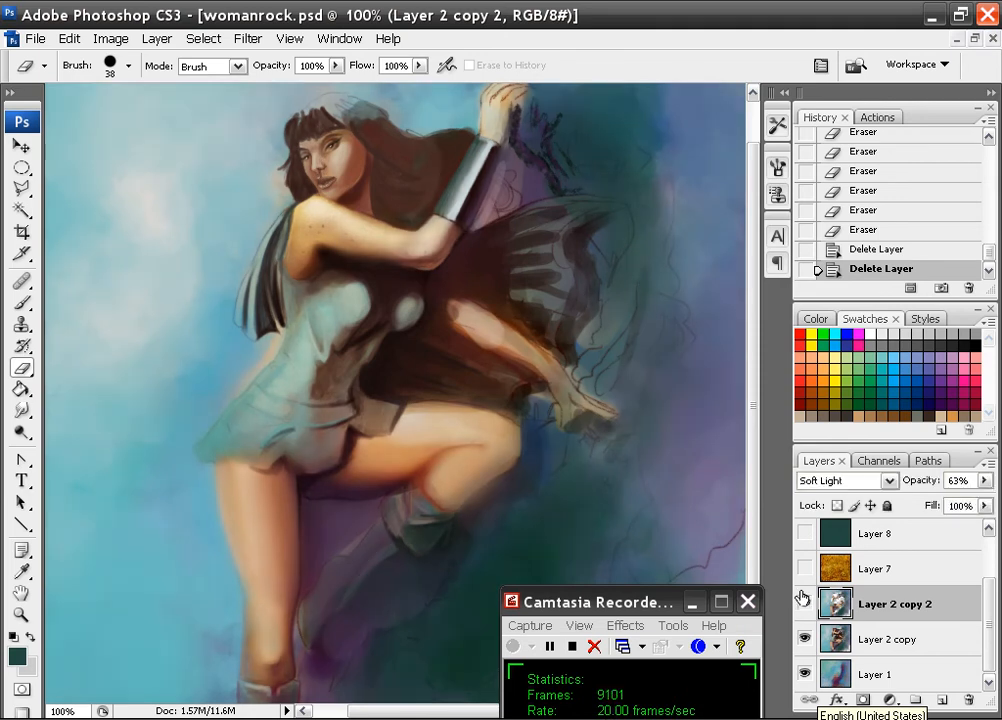
pyautogui.click(804, 532)
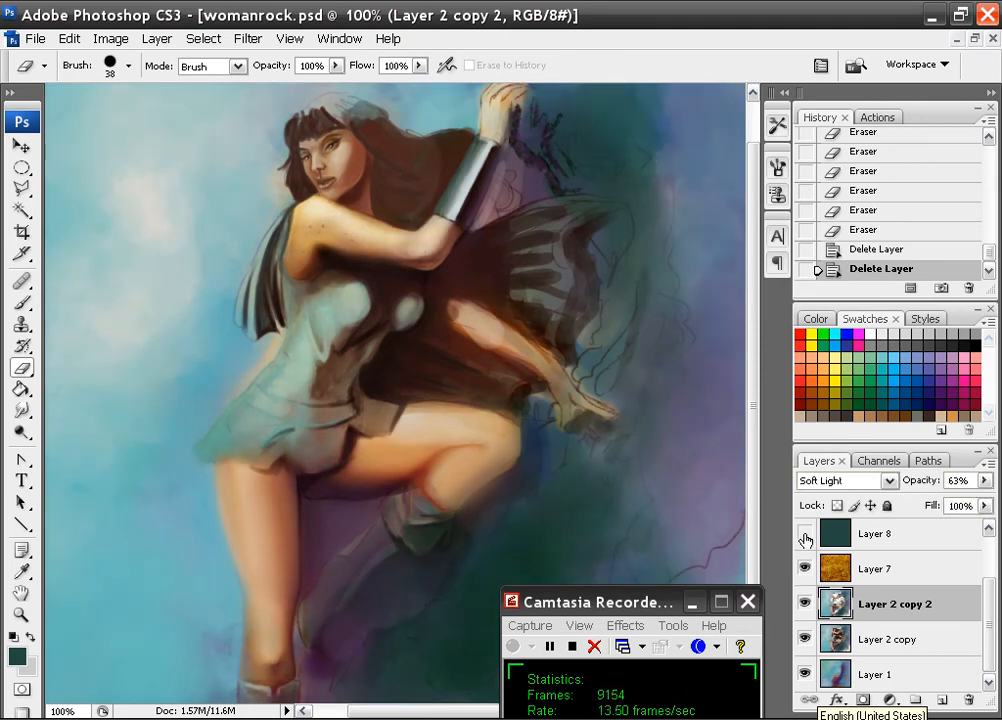
pyautogui.click(806, 538)
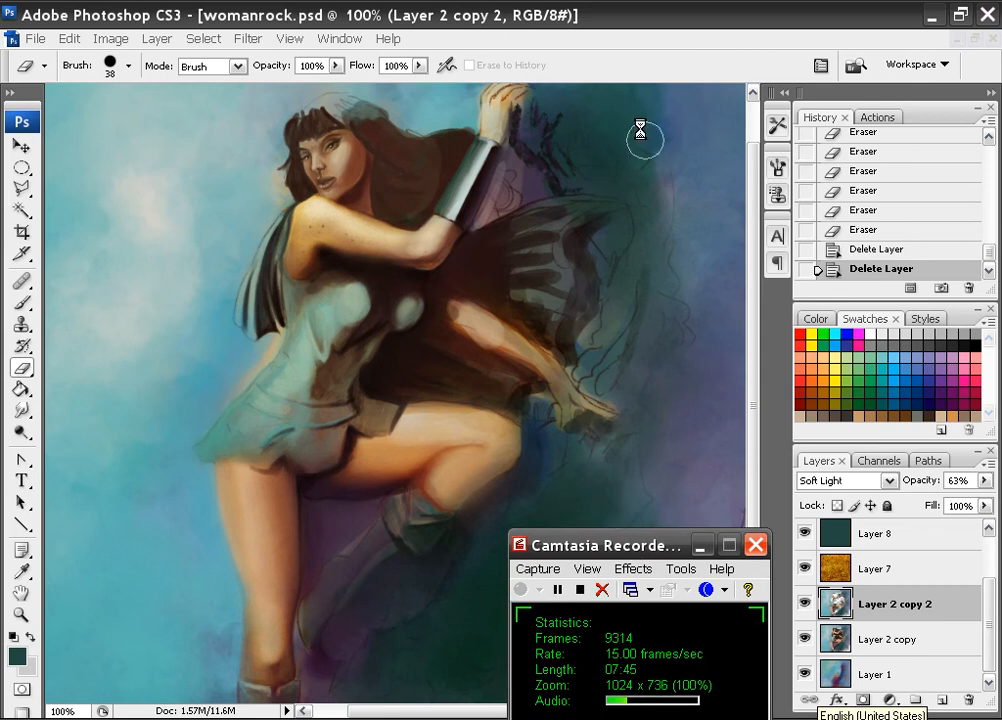
pyautogui.moveTo(570, 150)
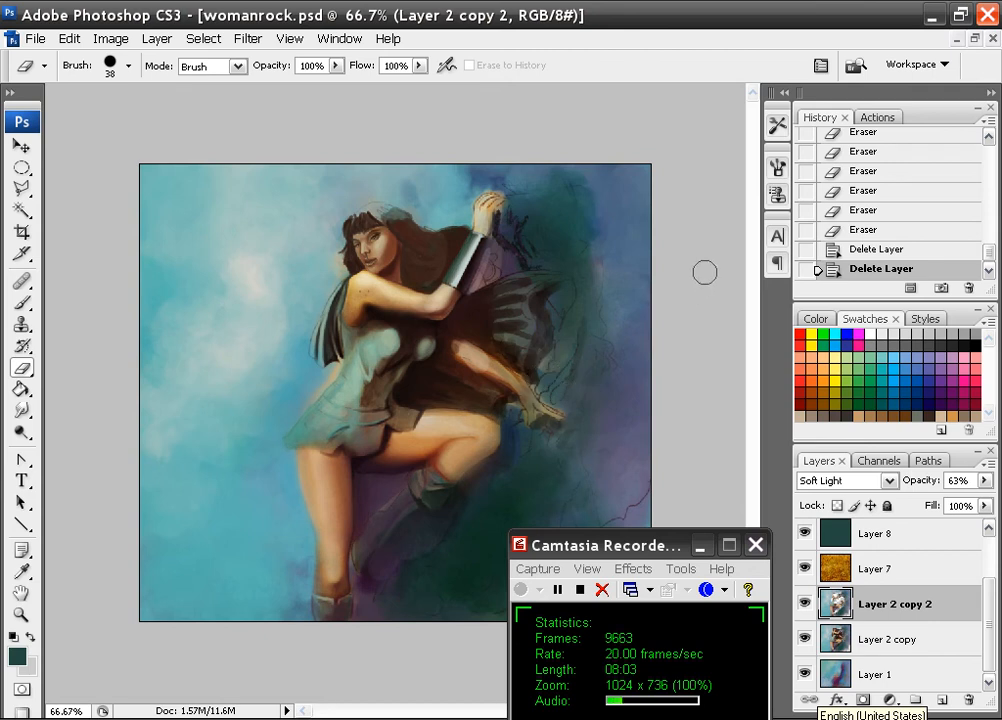
pyautogui.moveTo(696, 264)
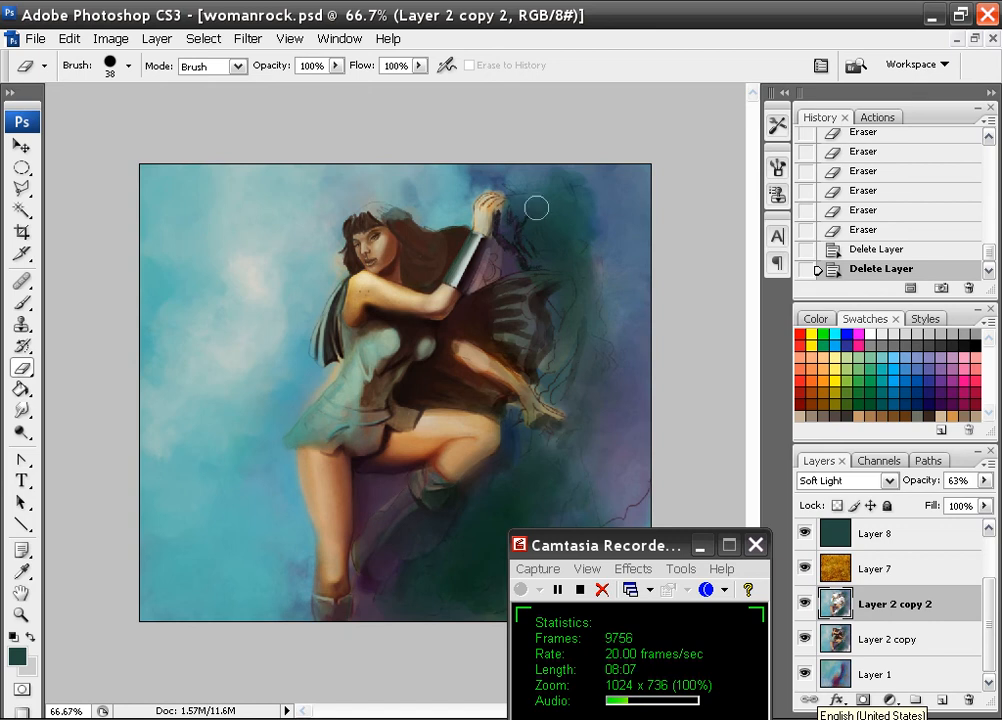
pyautogui.moveTo(588, 274)
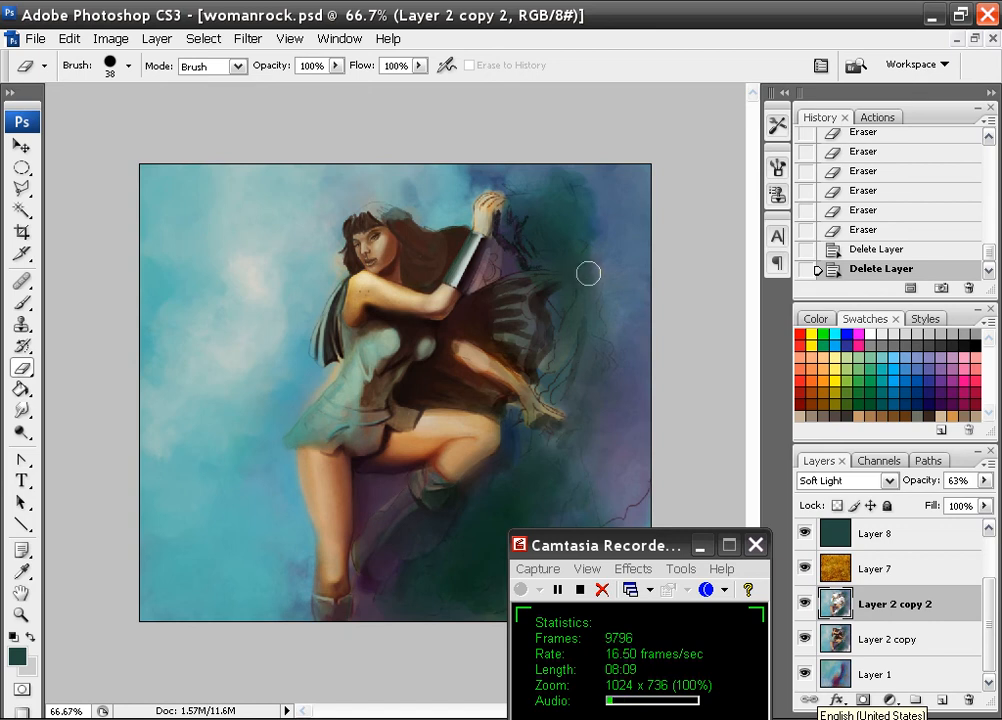
pyautogui.moveTo(596, 266)
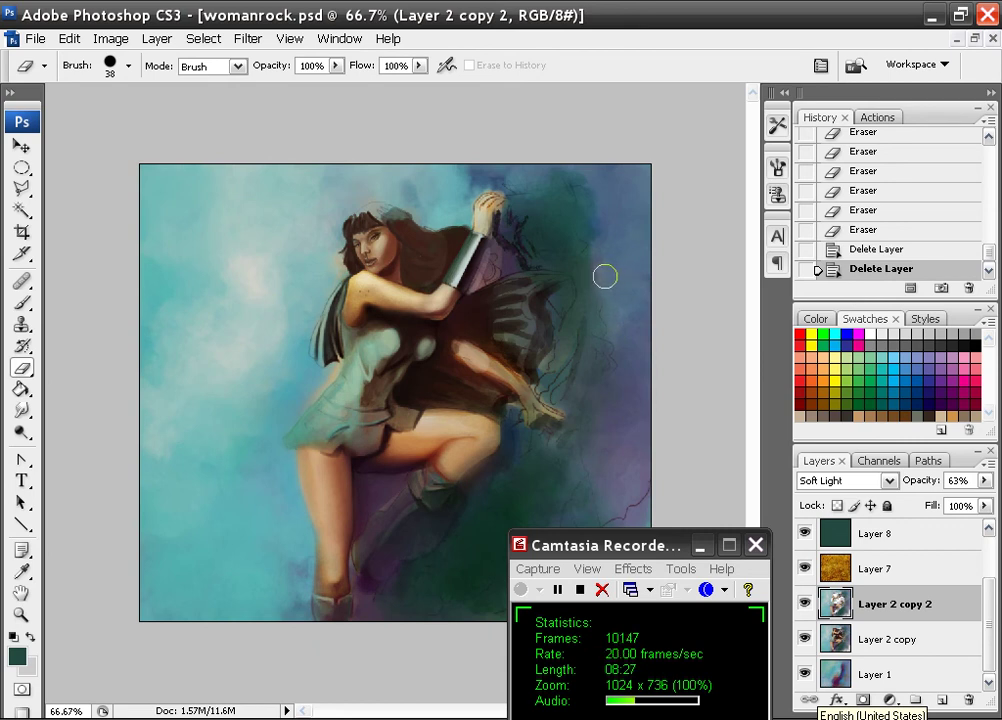
pyautogui.moveTo(608, 272)
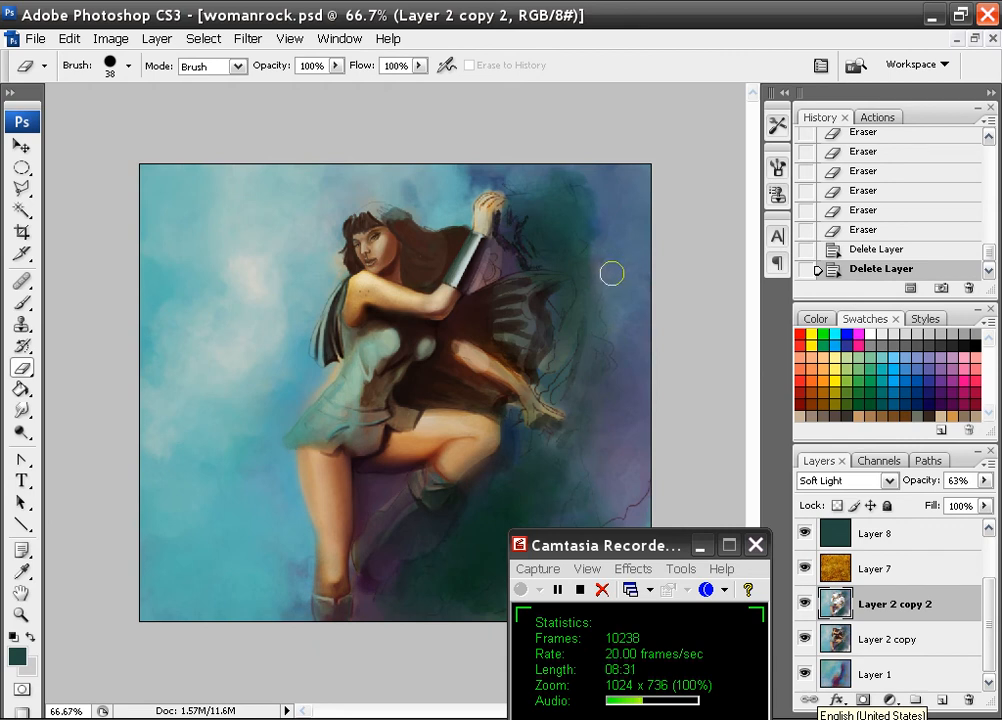
pyautogui.moveTo(604, 256)
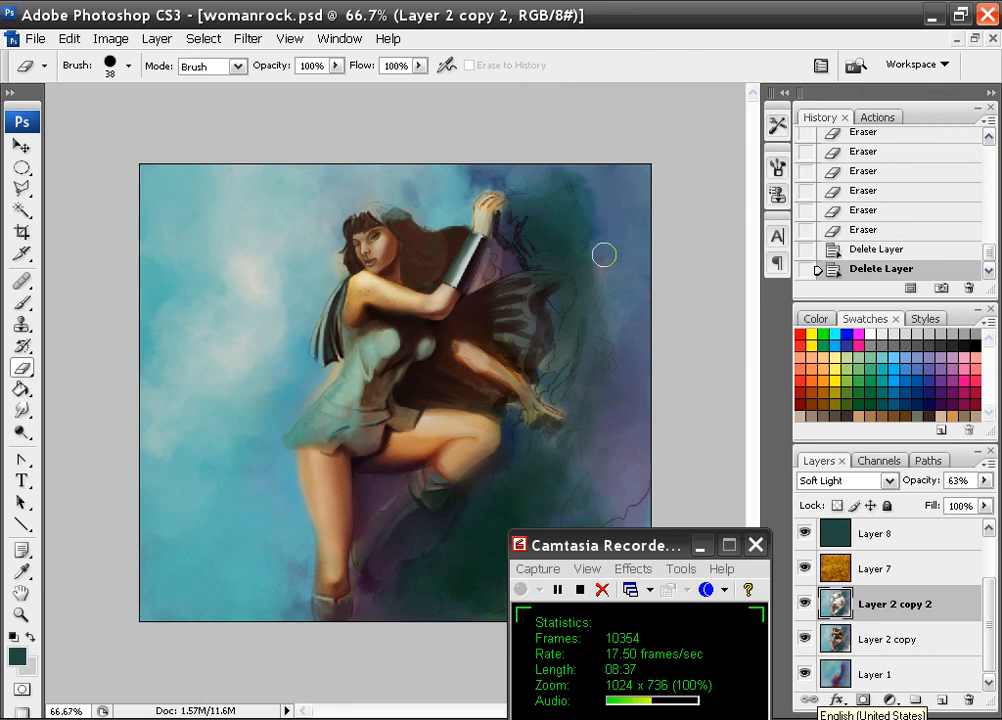
pyautogui.moveTo(562, 228)
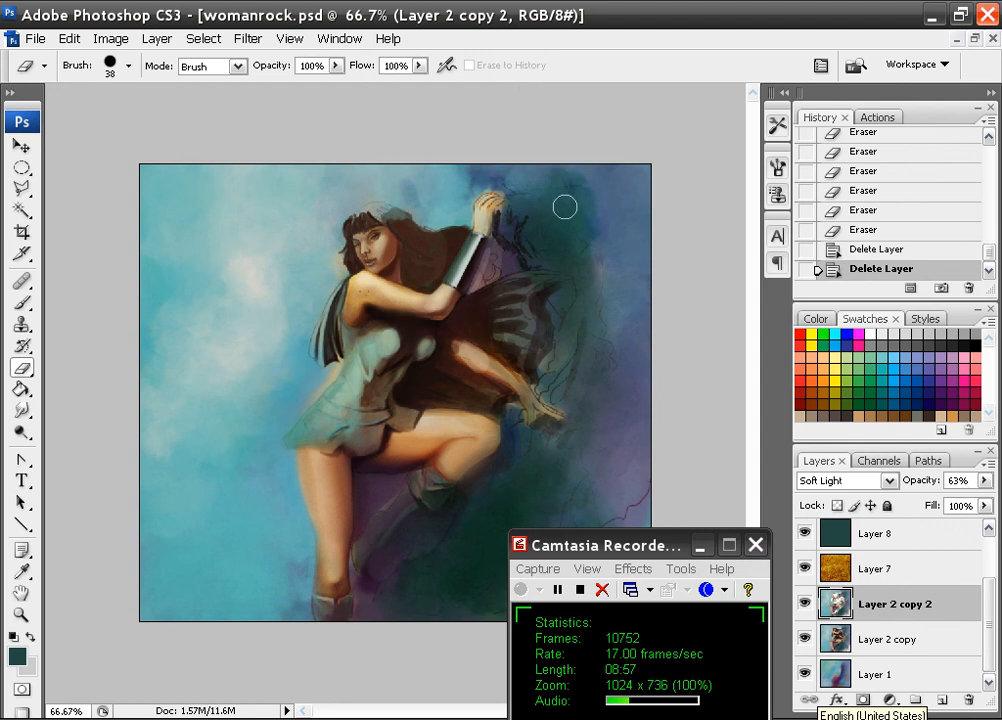
pyautogui.moveTo(620, 210)
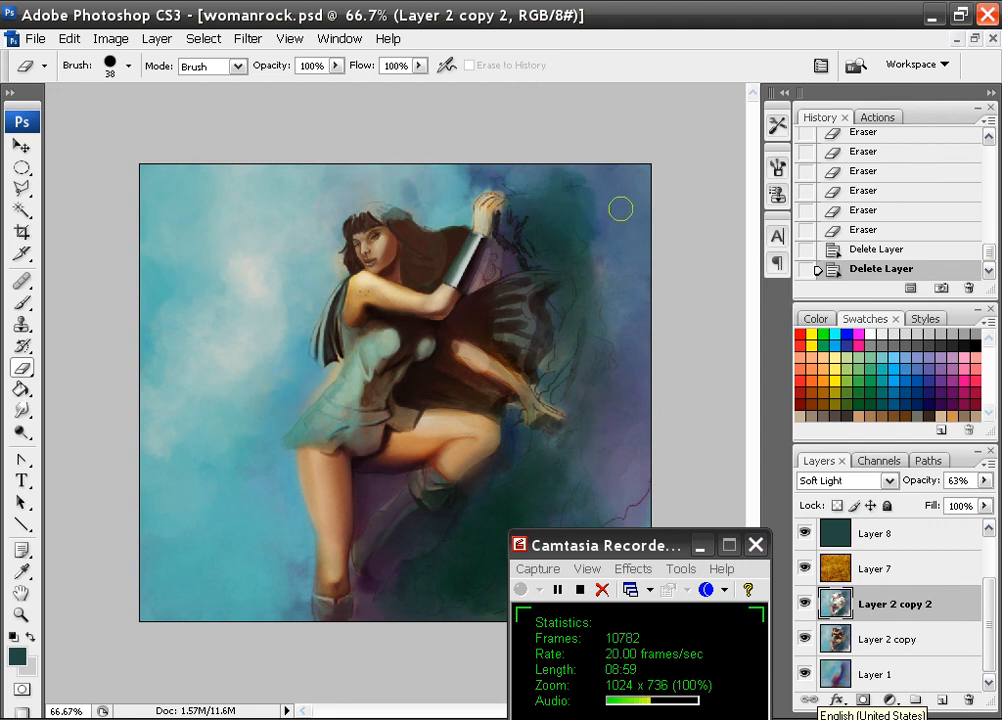
pyautogui.moveTo(608, 192)
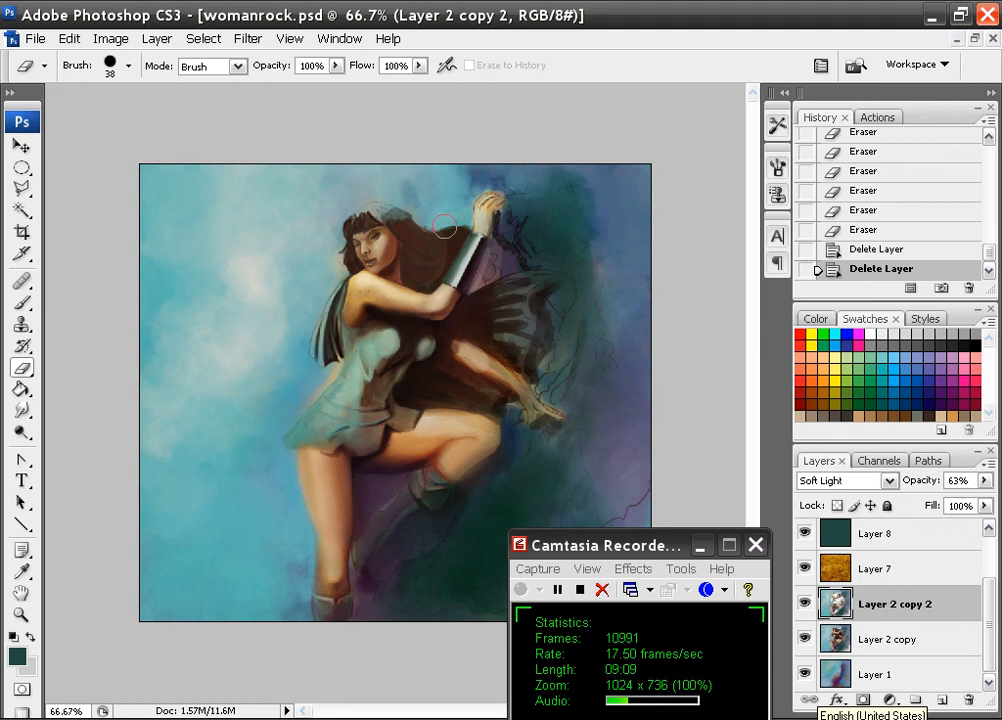
pyautogui.moveTo(616, 192)
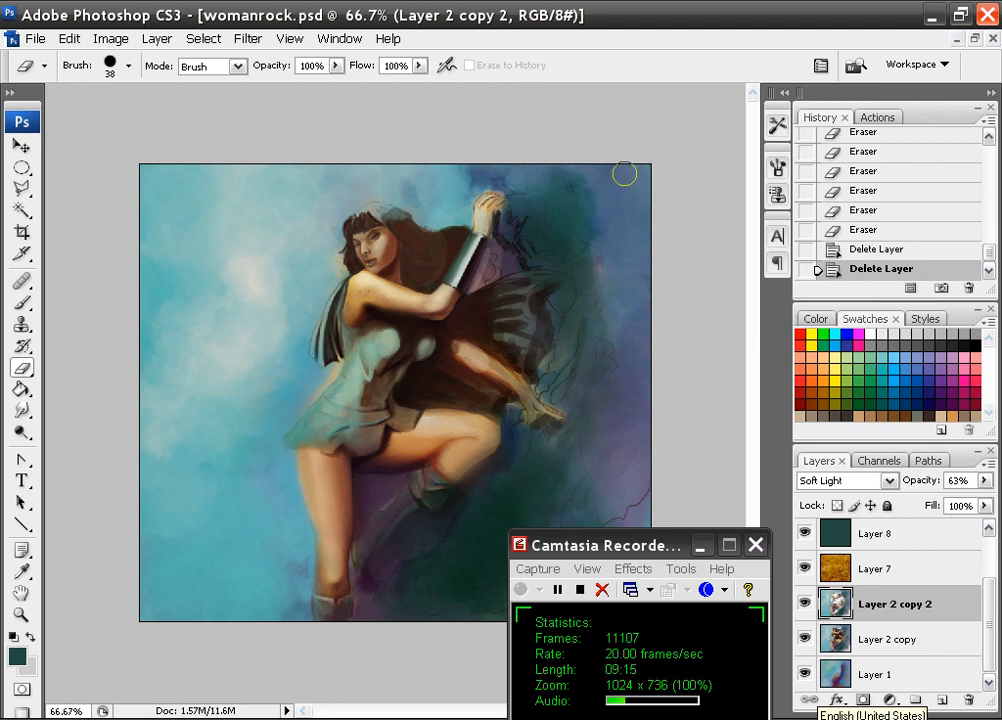
pyautogui.moveTo(600, 212)
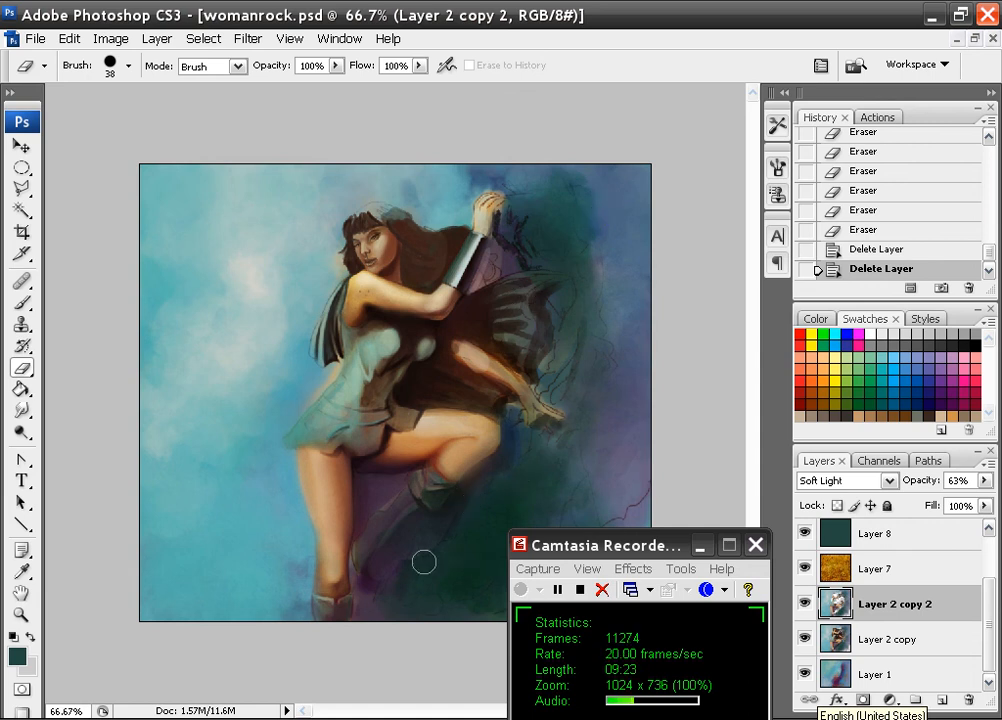
pyautogui.moveTo(572, 334)
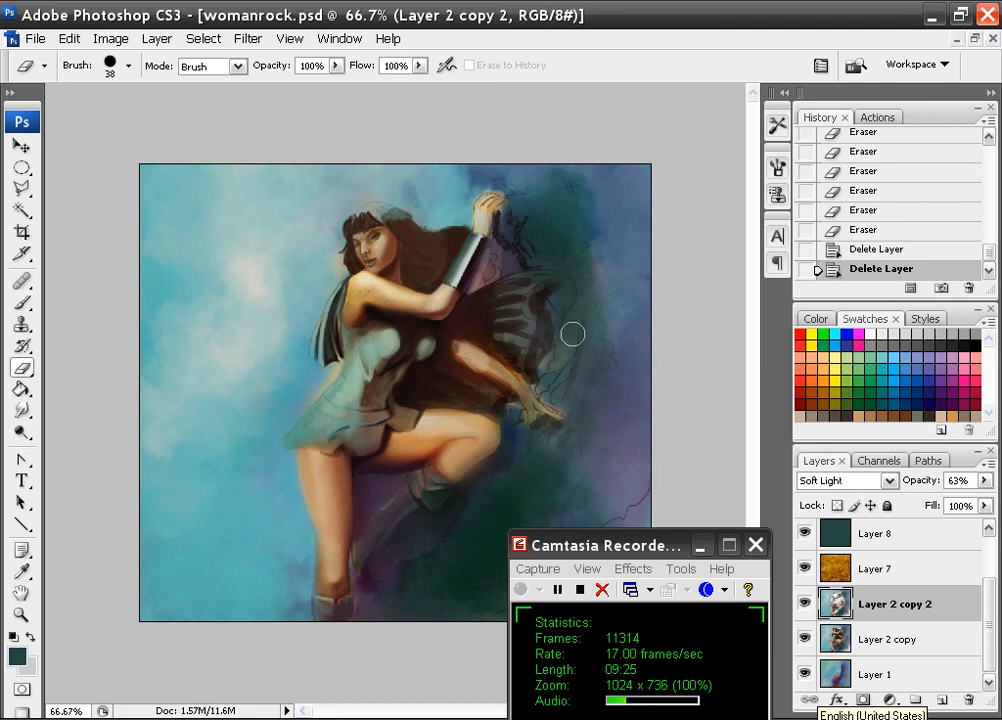
pyautogui.moveTo(528, 384)
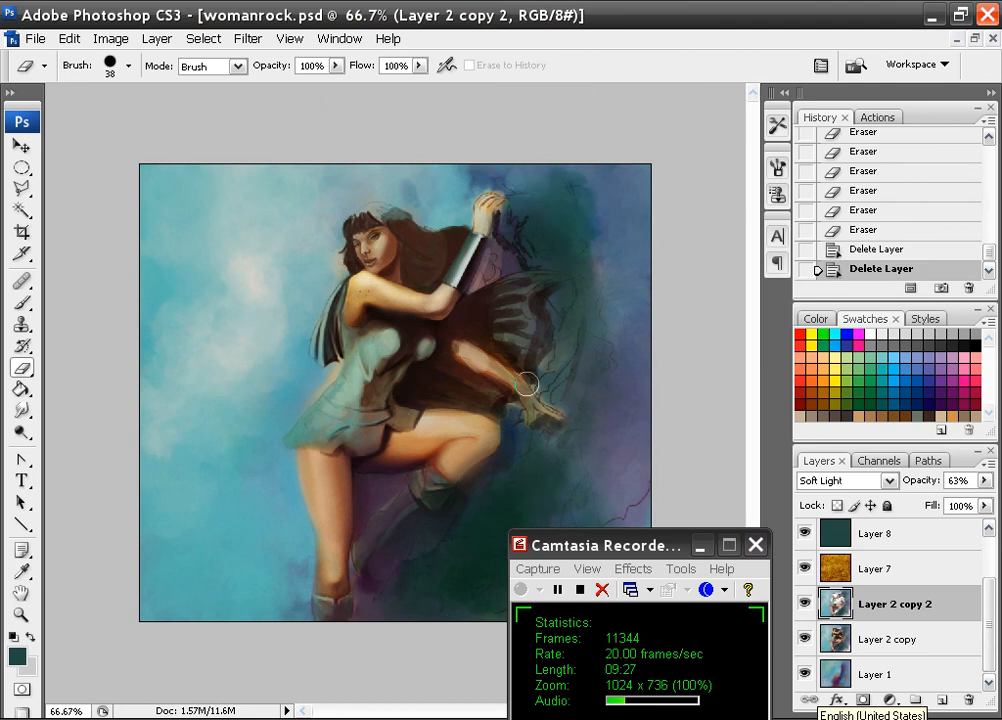